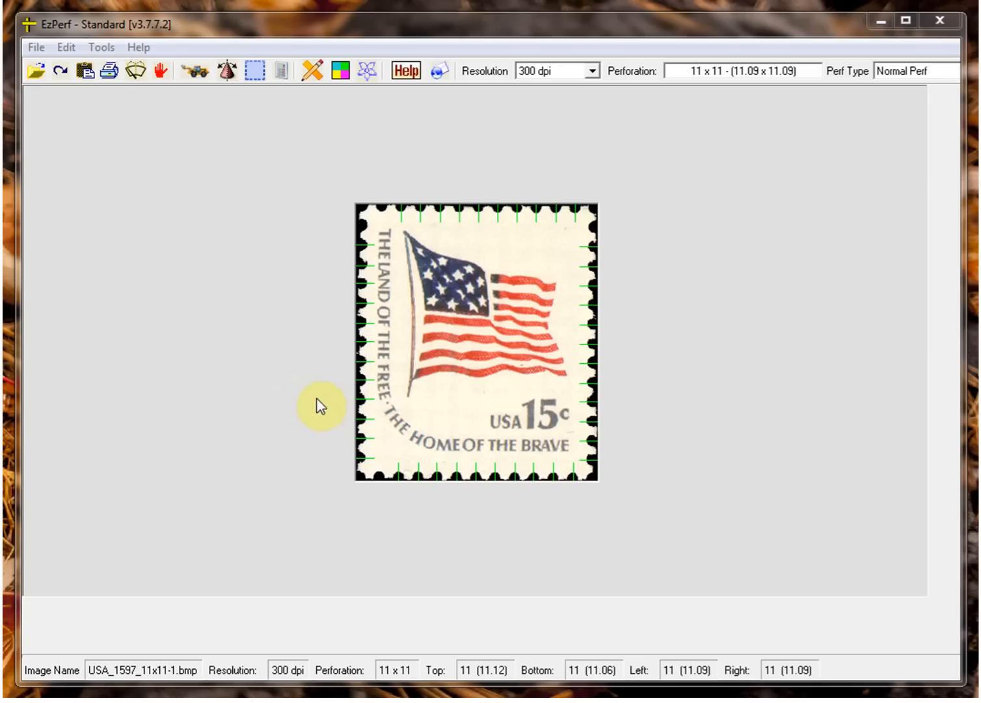
mouse_move(161, 138)
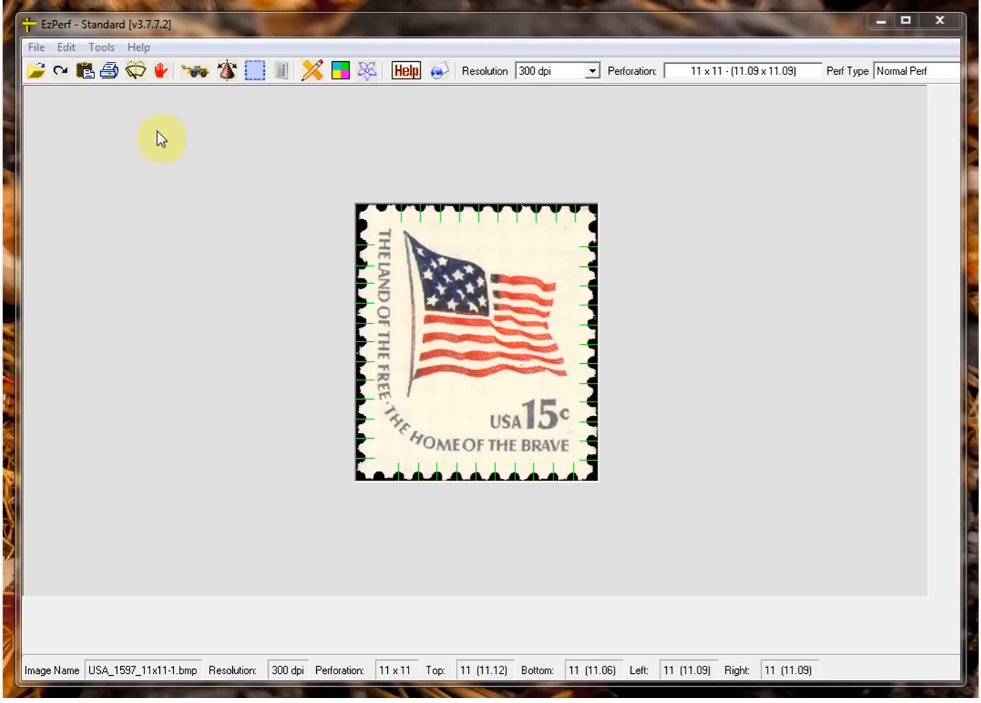
Load the 594.bmp Canada 10 stamp scan for perforation measurement.
click(36, 70)
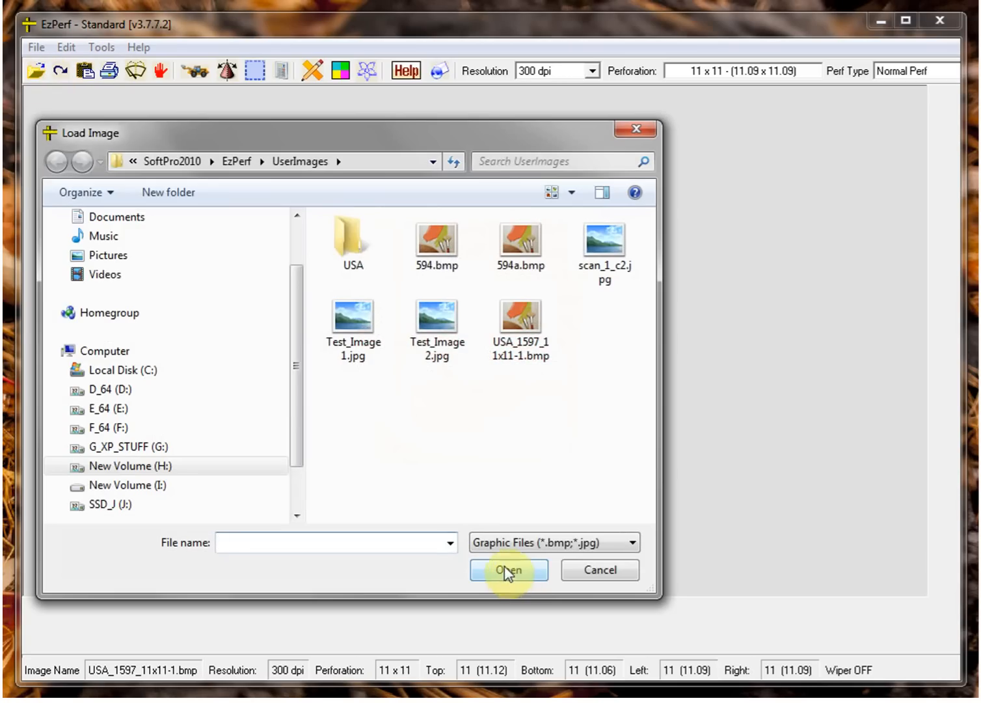
click(437, 241)
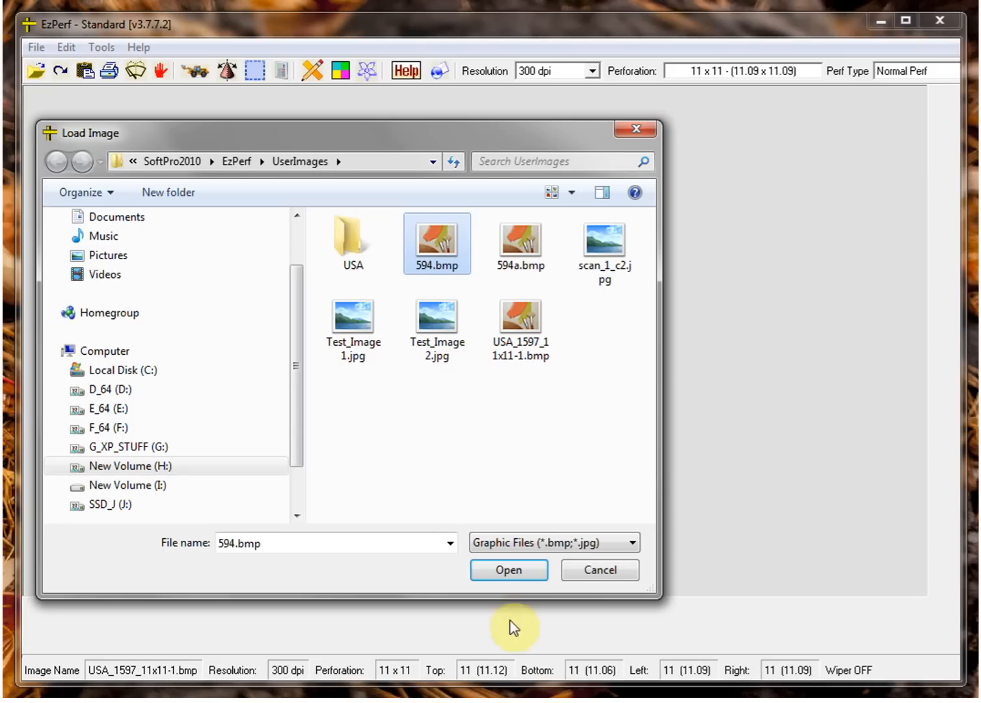
click(507, 570)
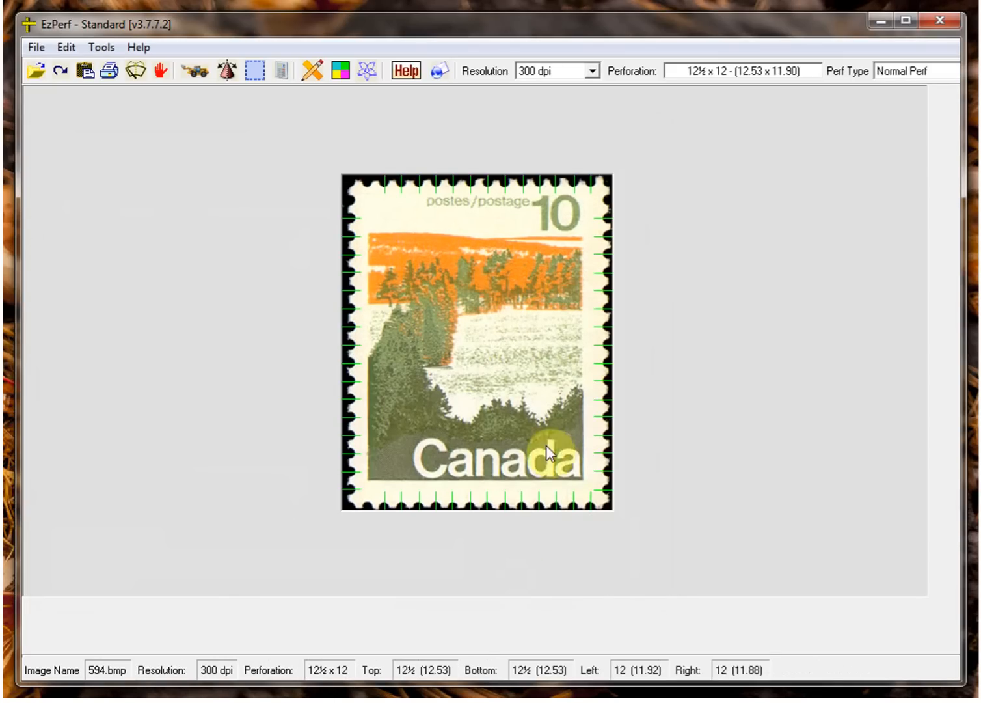
mouse_move(361, 356)
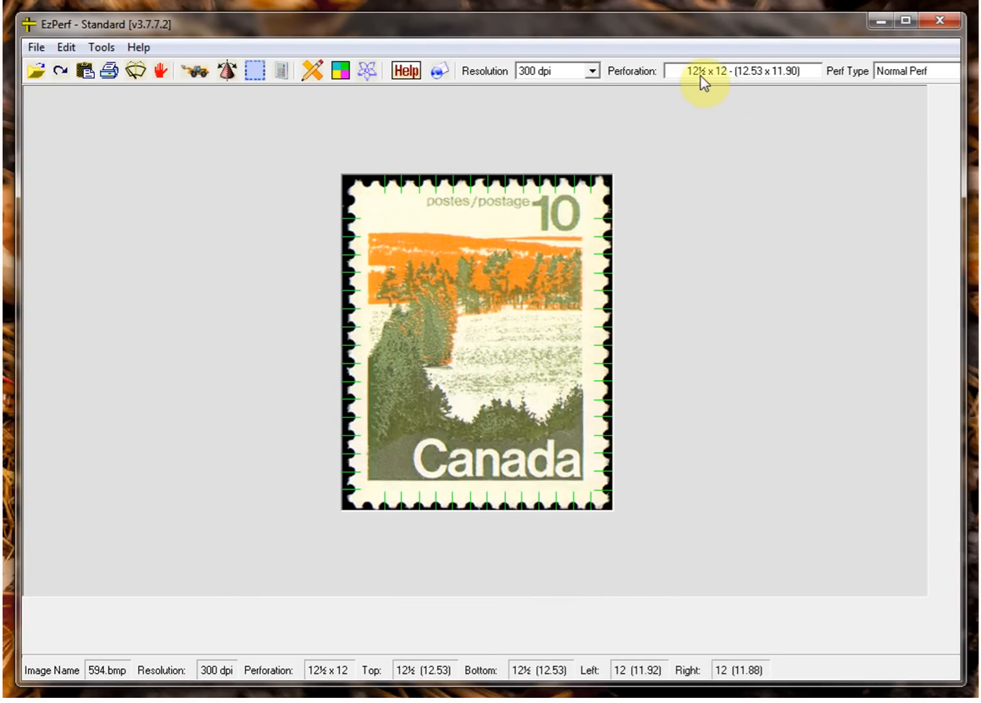
mouse_move(726, 80)
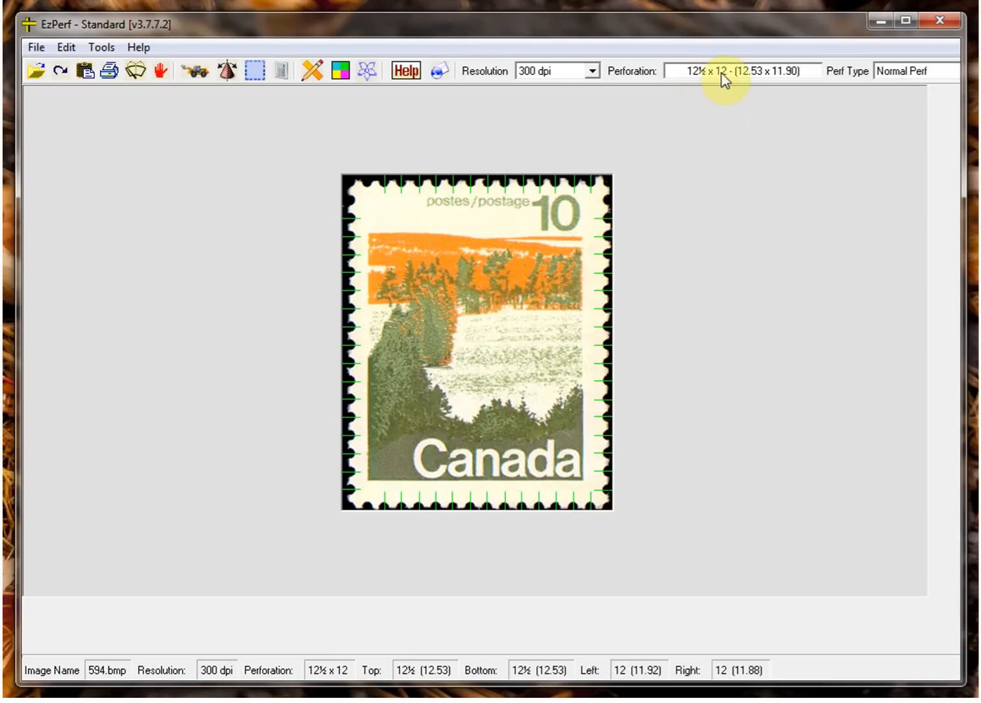
mouse_move(423, 668)
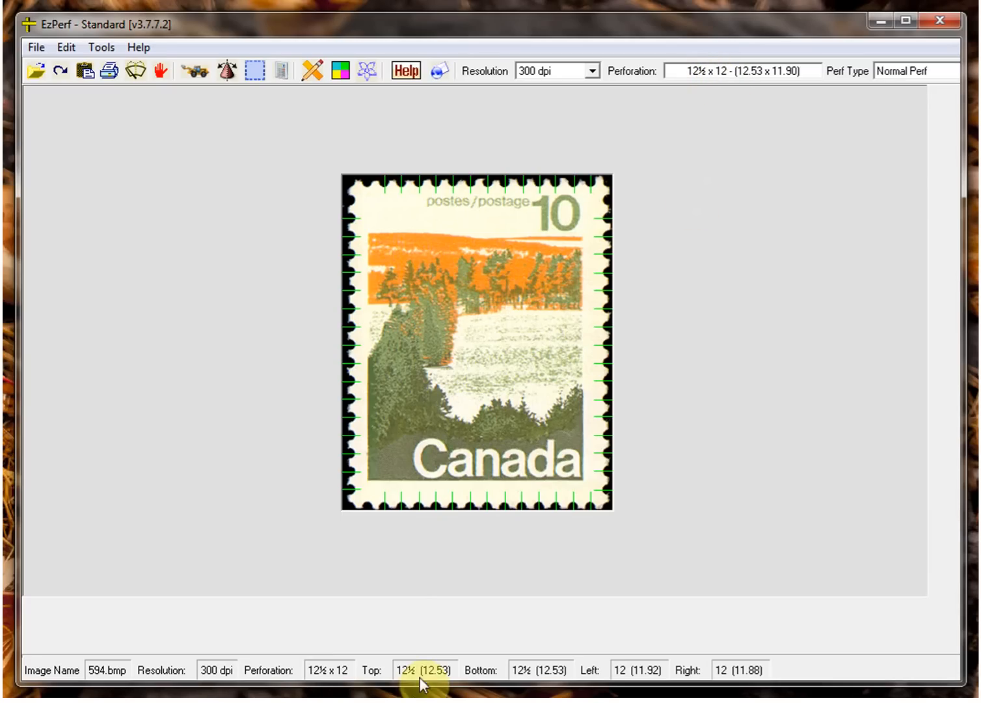
mouse_move(789, 667)
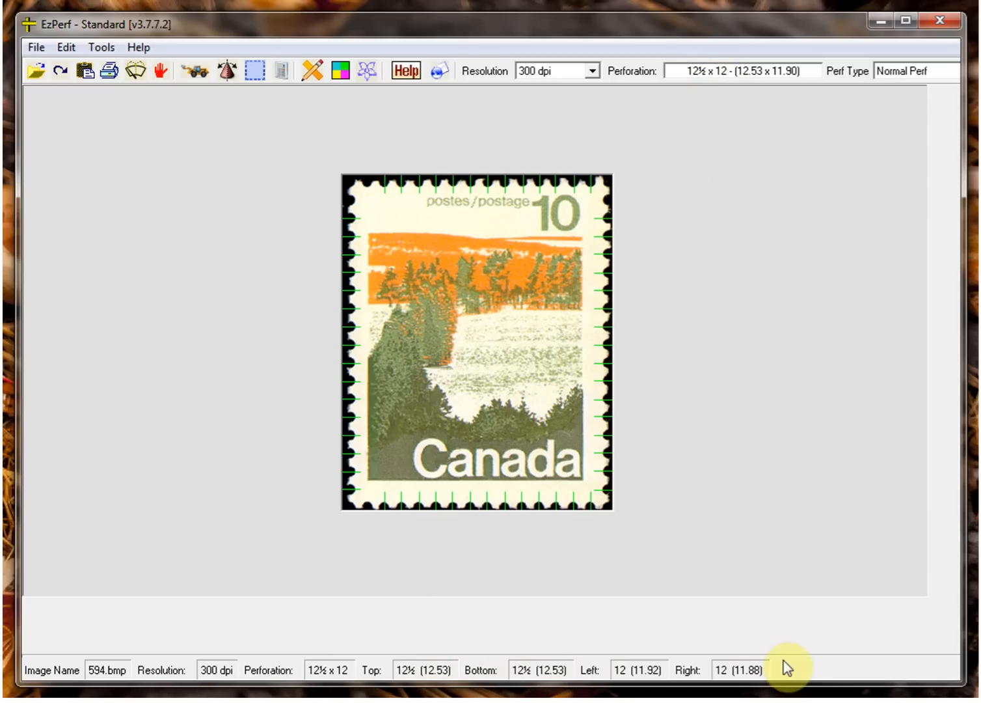
mouse_move(513, 578)
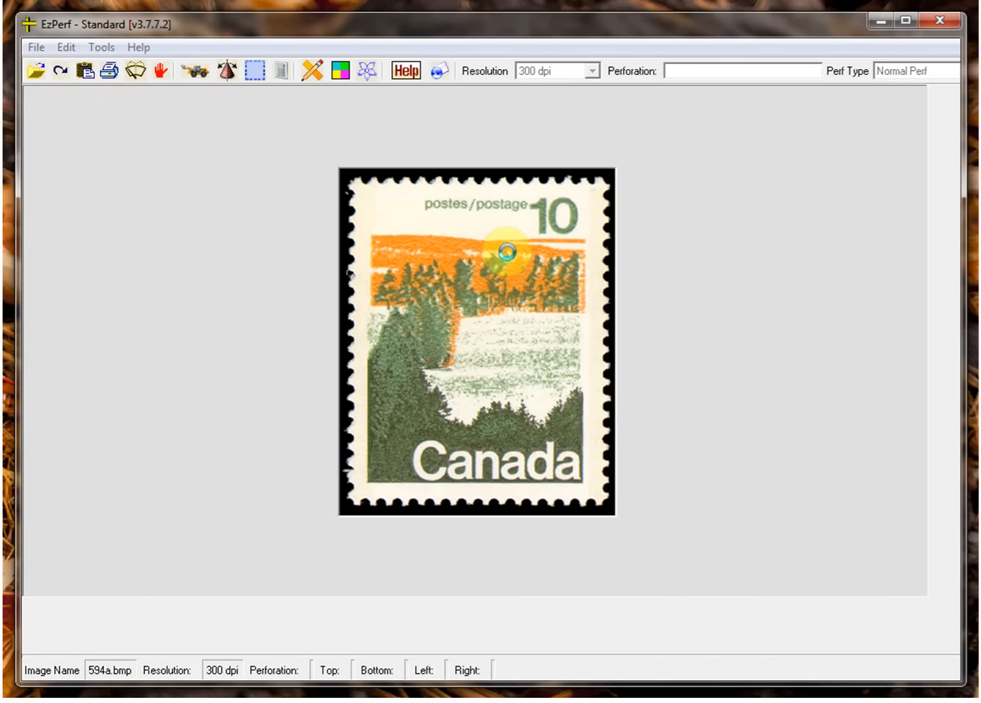
Run the perforation measurement on the 594a.bmp Canada scan.
click(226, 71)
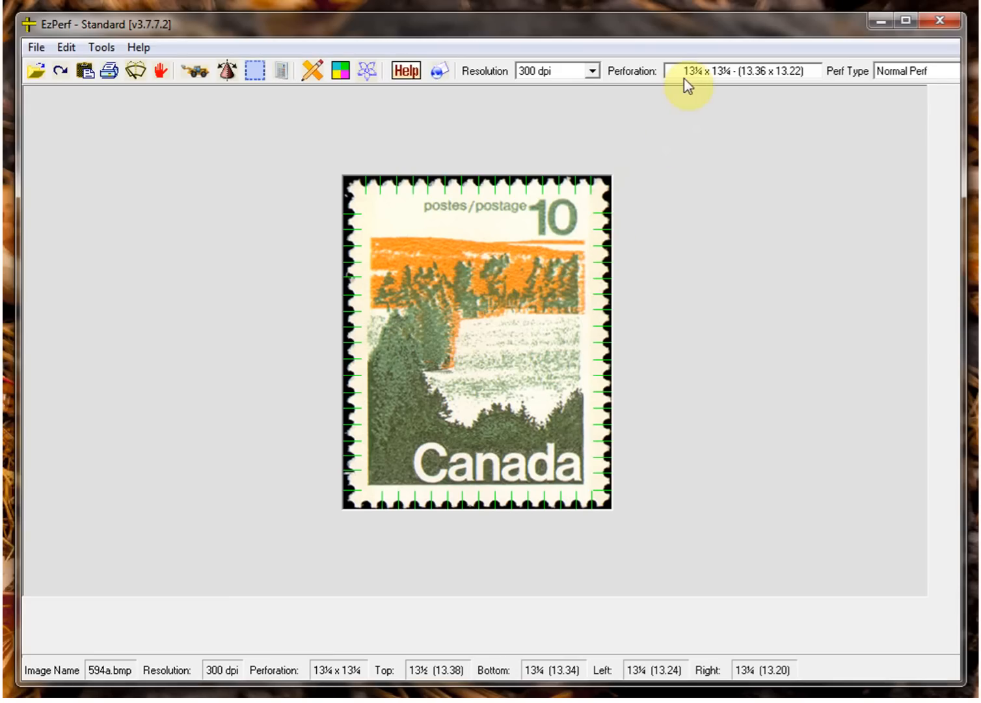
mouse_move(310, 354)
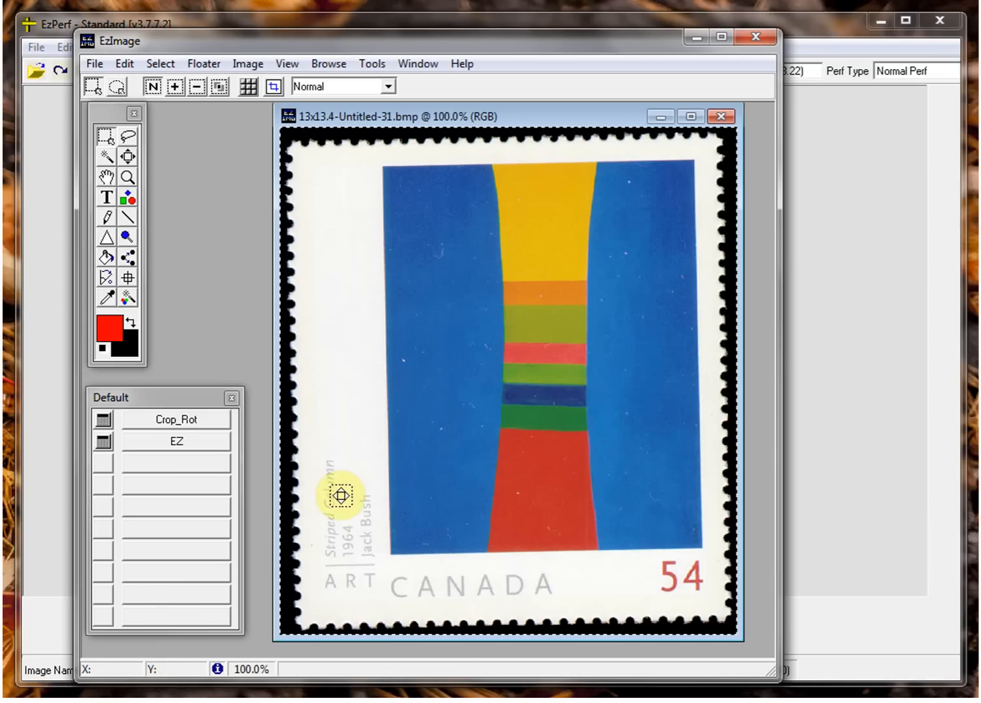
mouse_move(354, 489)
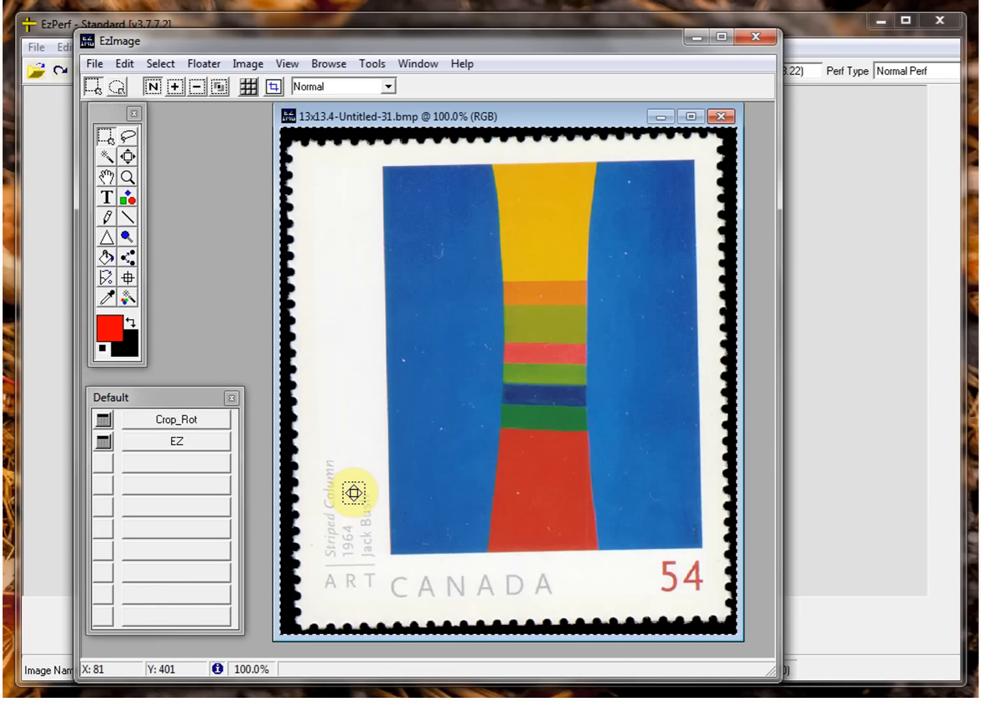
mouse_move(864, 242)
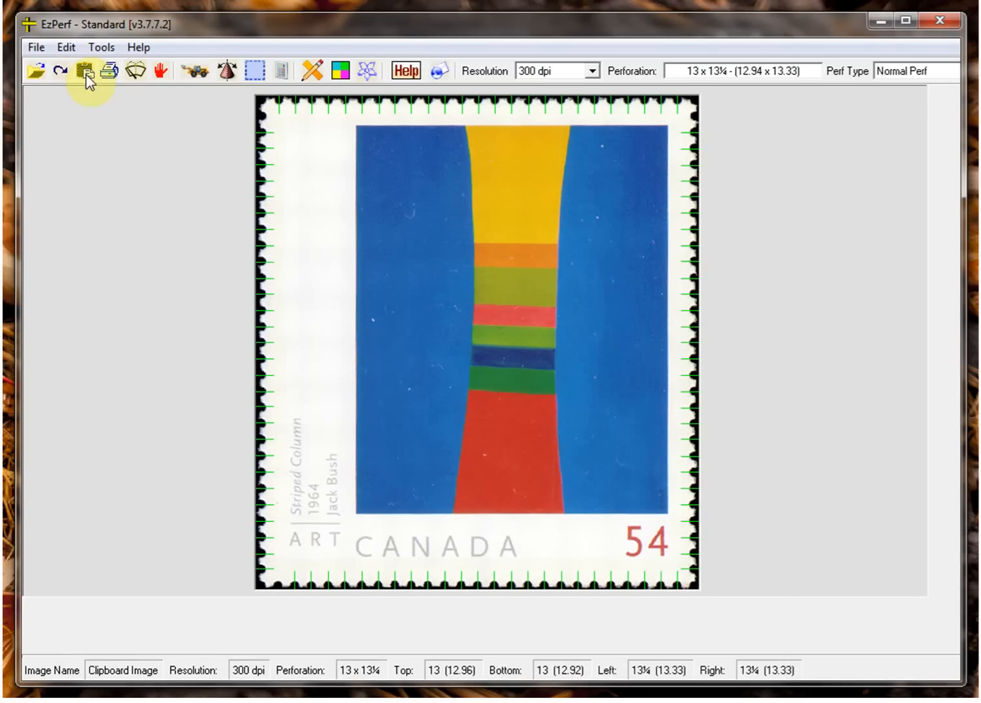
mouse_move(481, 195)
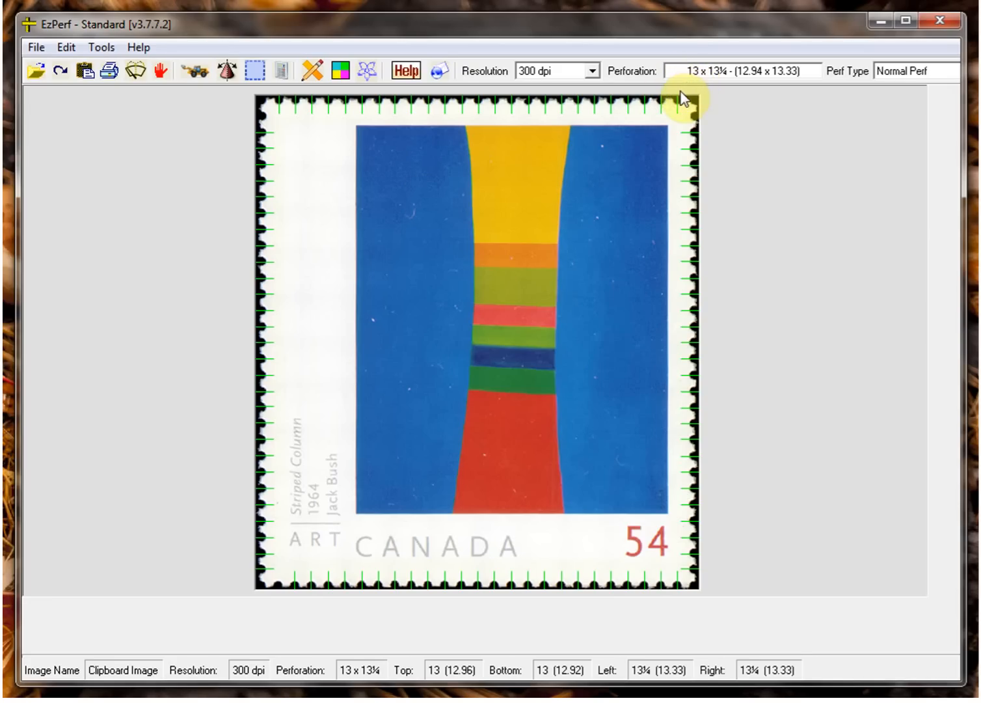
mouse_move(679, 101)
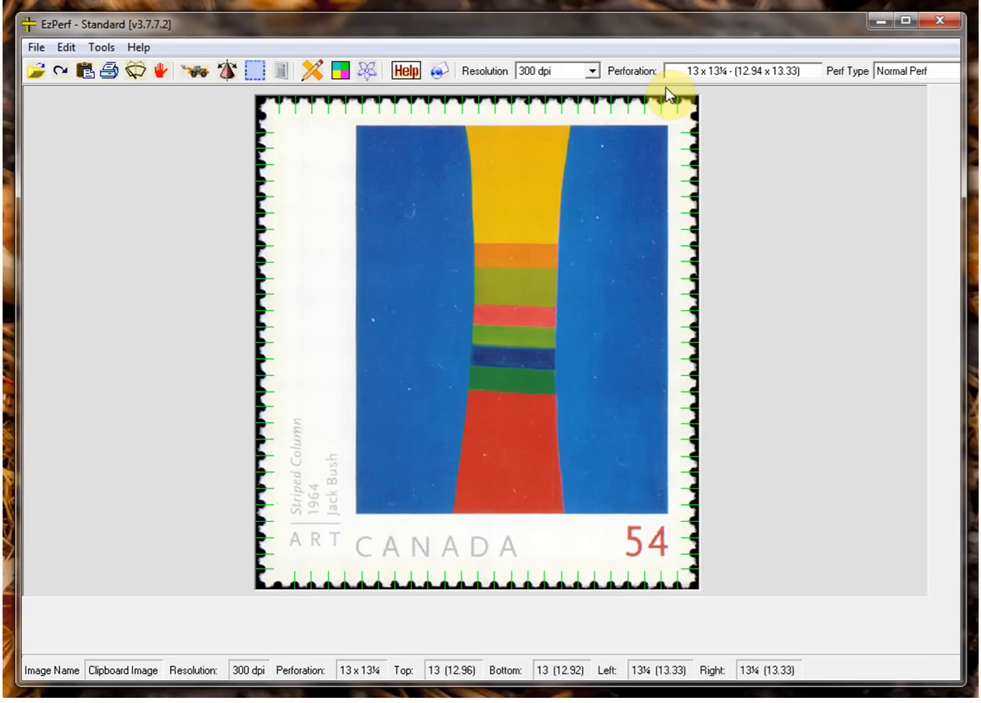
mouse_move(670, 91)
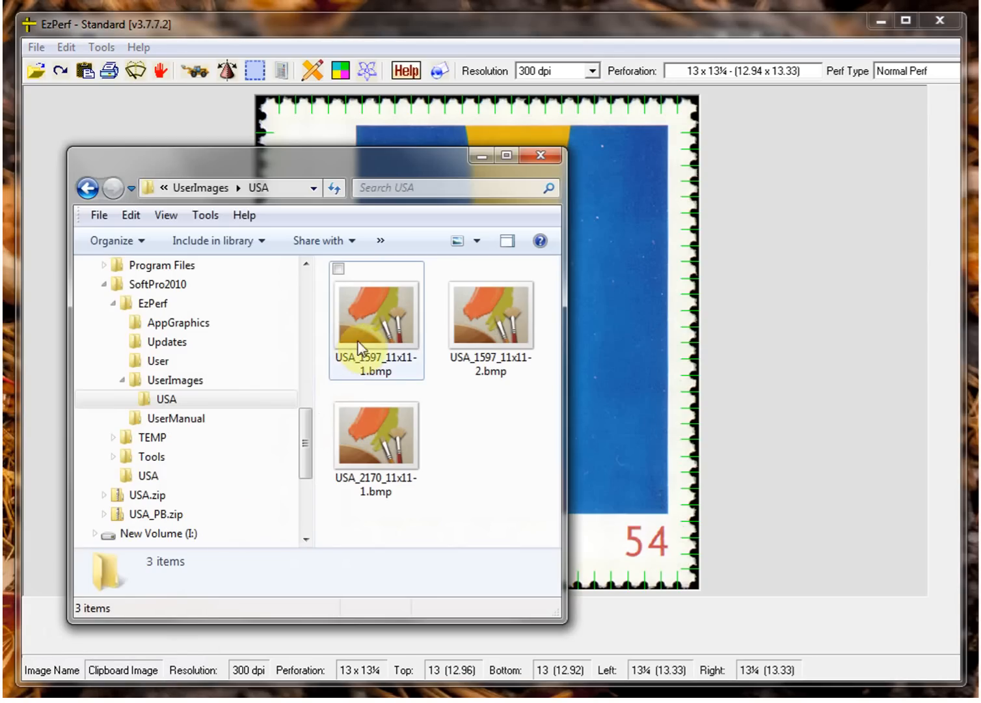
Select the three USA .bmp scans and drag them onto the EzPerf window.
click(375, 435)
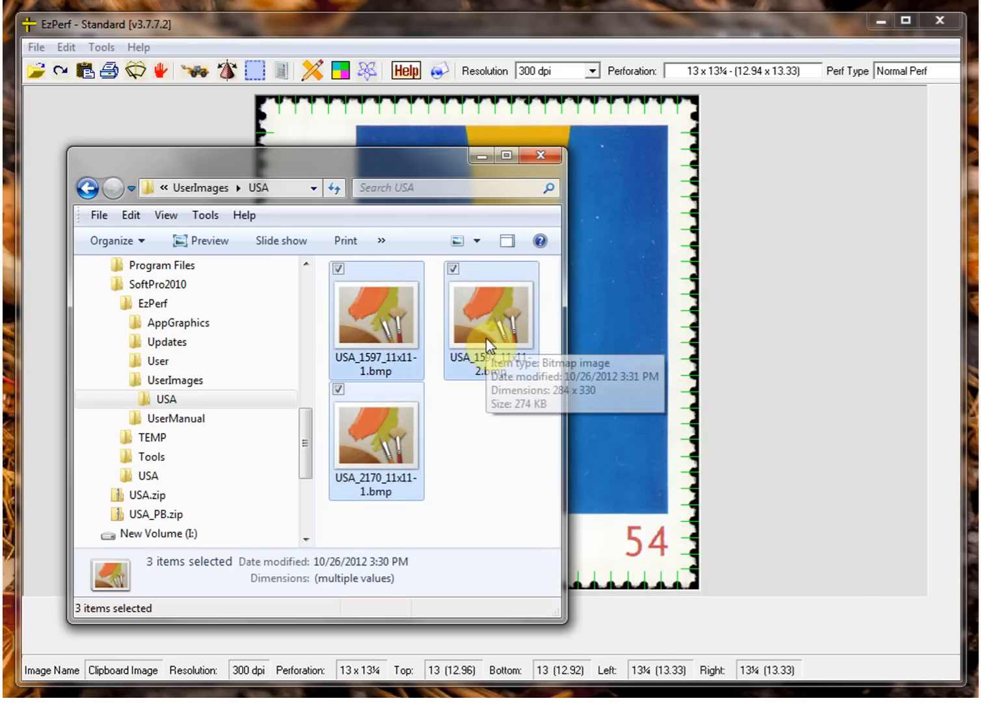
drag(490, 318, 615, 351)
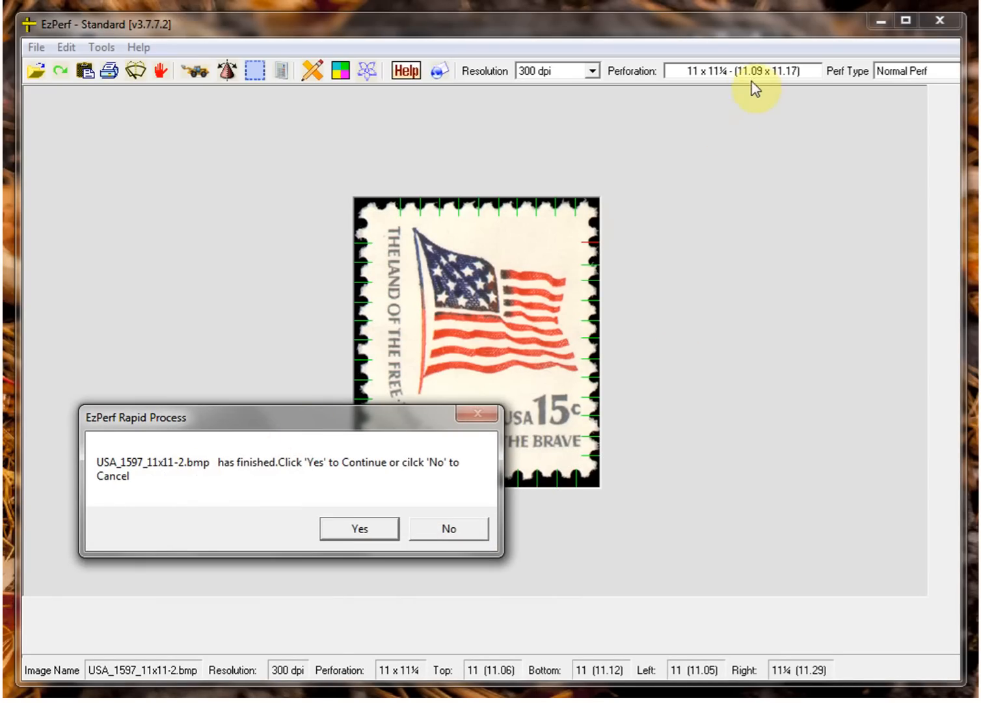
mouse_move(501, 661)
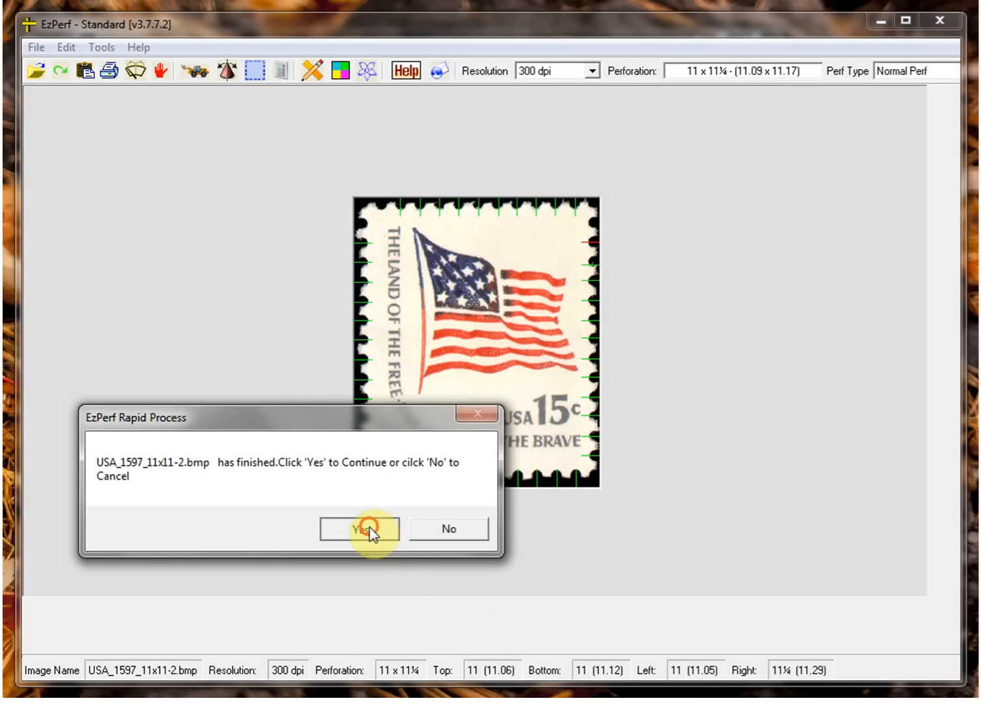
Confirm each Rapid Process prompt and dismiss the batch-finished notice.
click(359, 528)
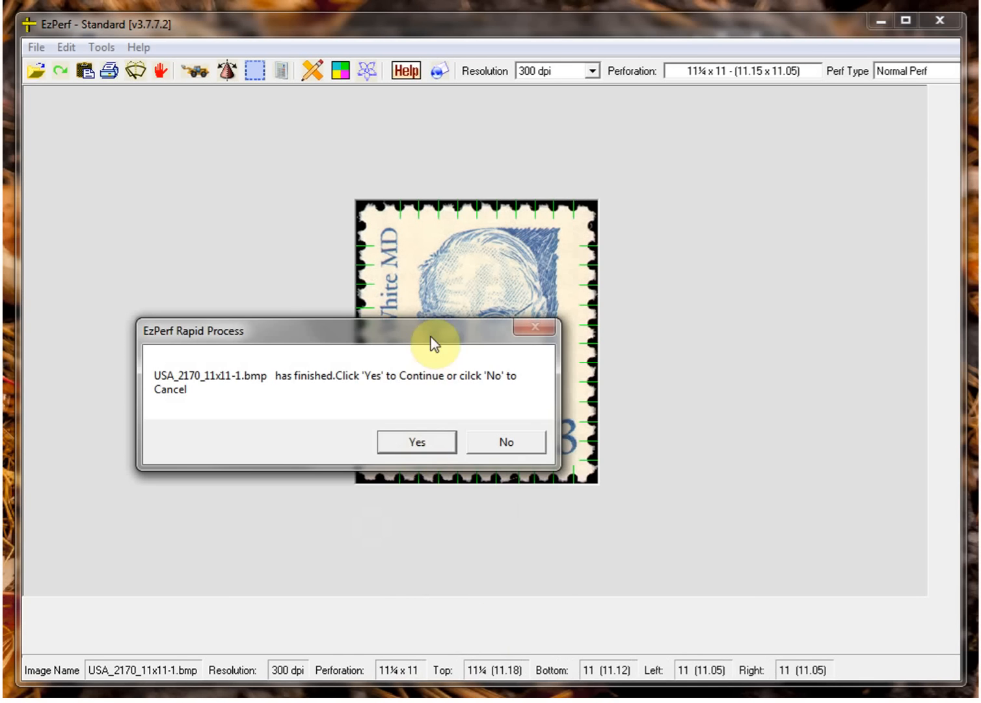
click(417, 441)
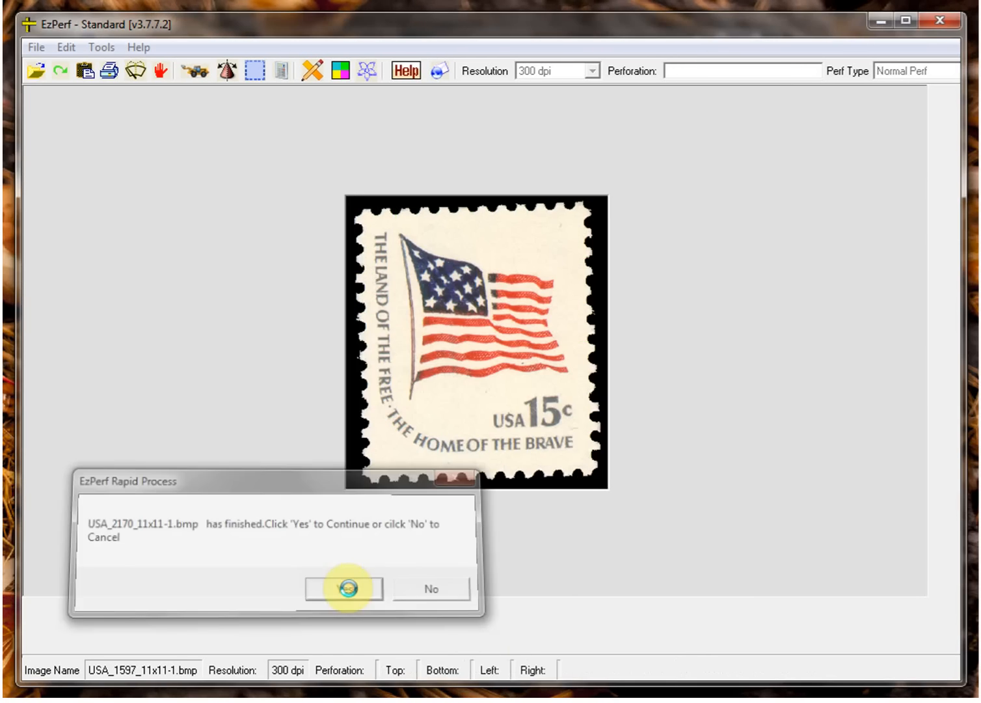
click(344, 588)
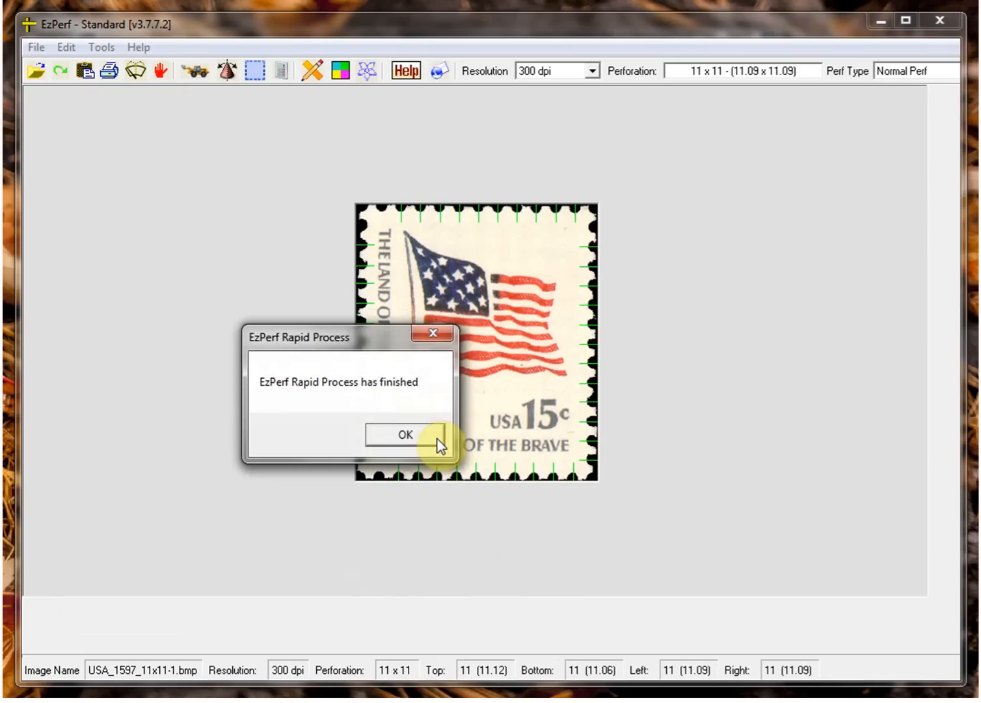
click(404, 434)
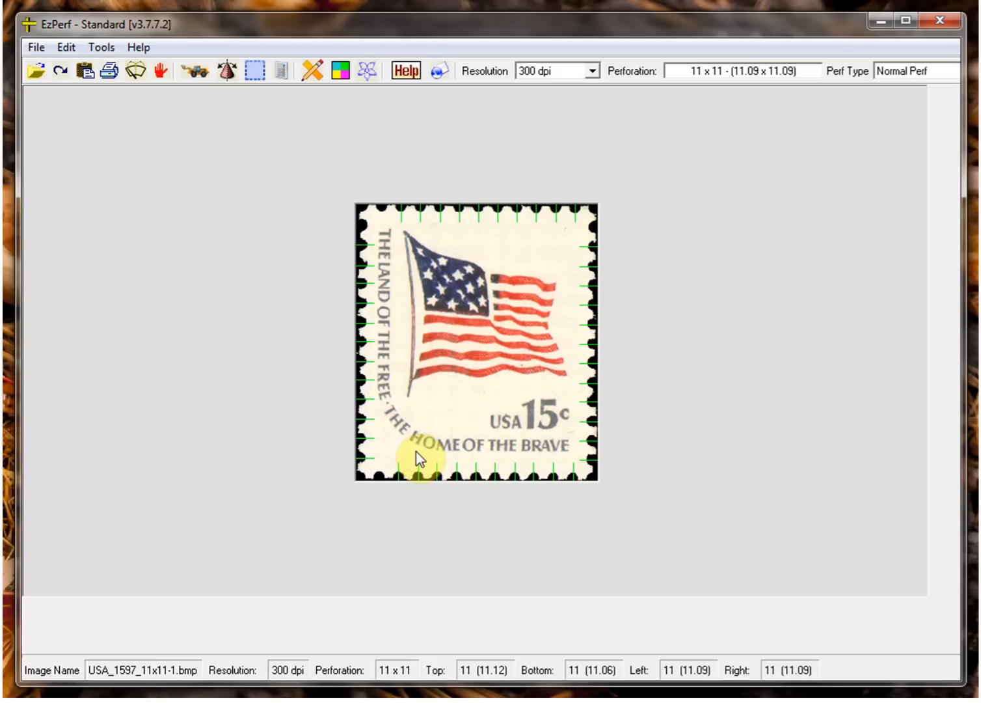
mouse_move(375, 429)
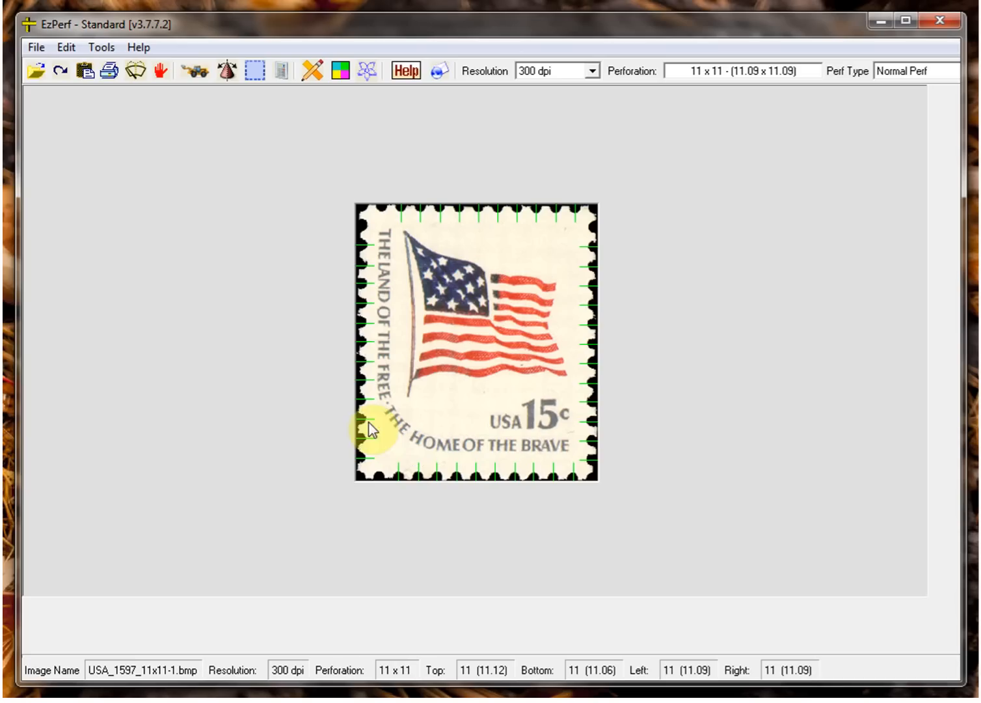
click(36, 70)
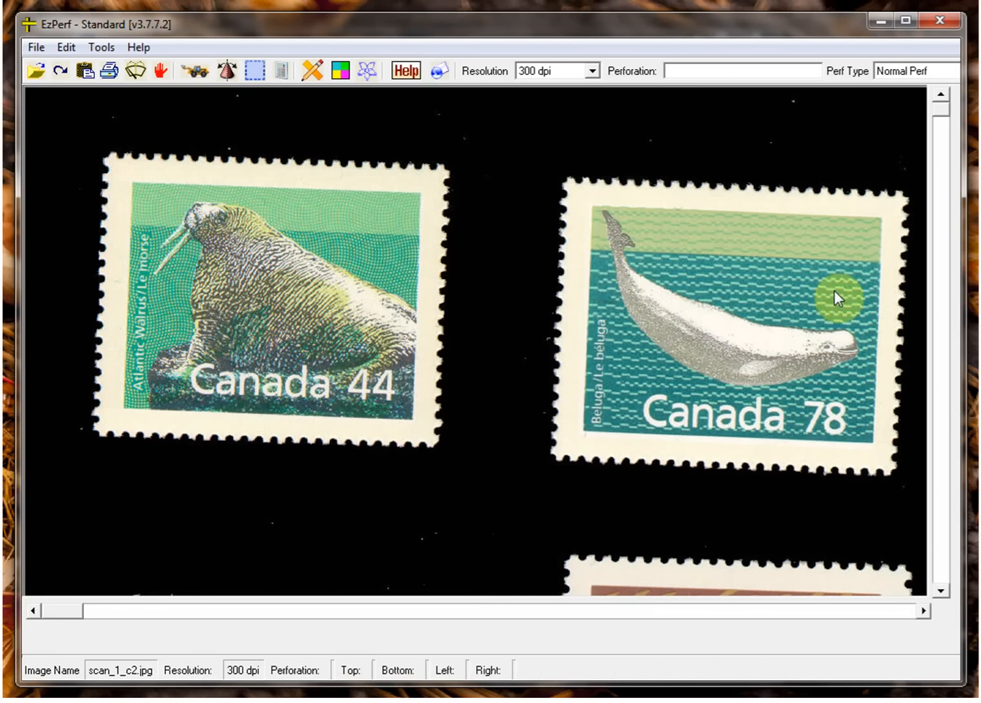
Mark a region outlining the Canada 80 caribou stamp on the page scan.
scroll(down, 3)
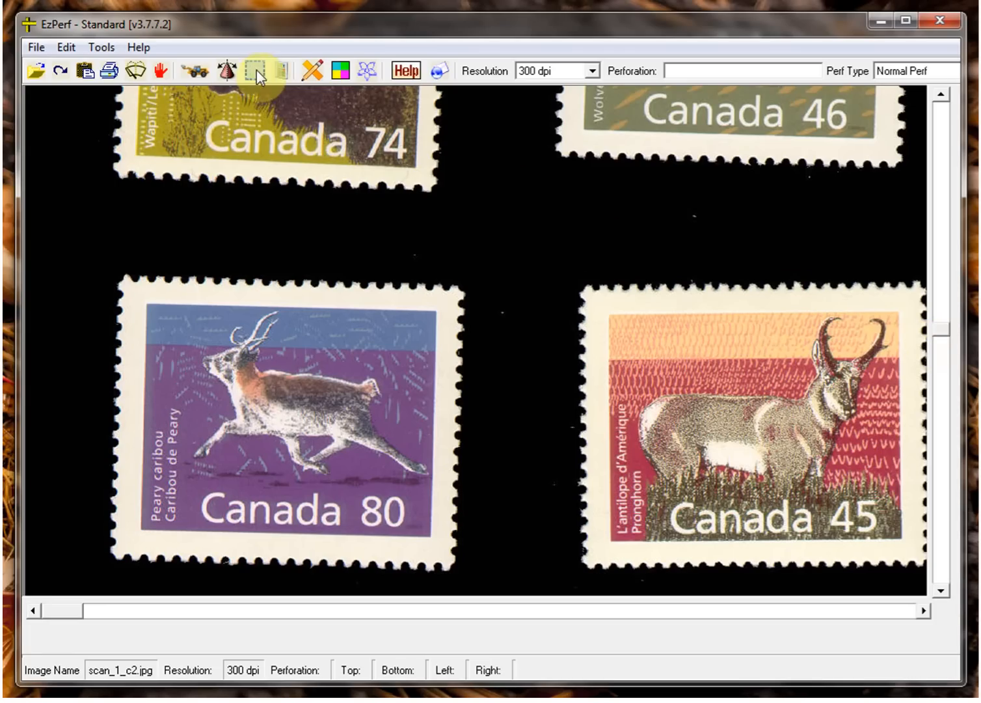
click(257, 71)
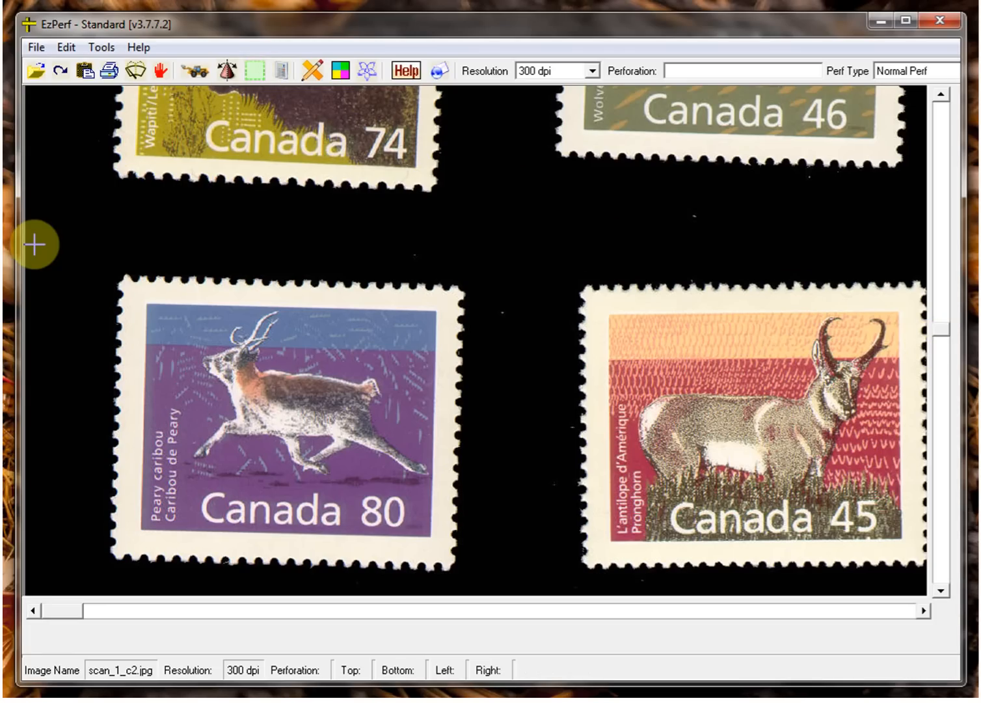
mouse_move(78, 256)
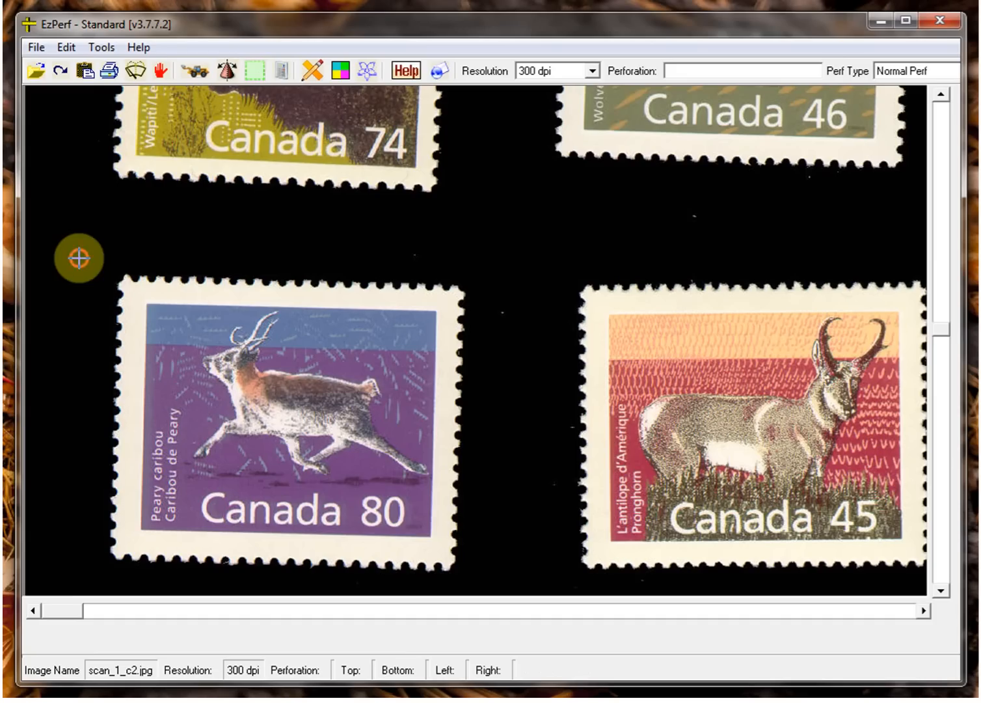
drag(78, 256, 481, 586)
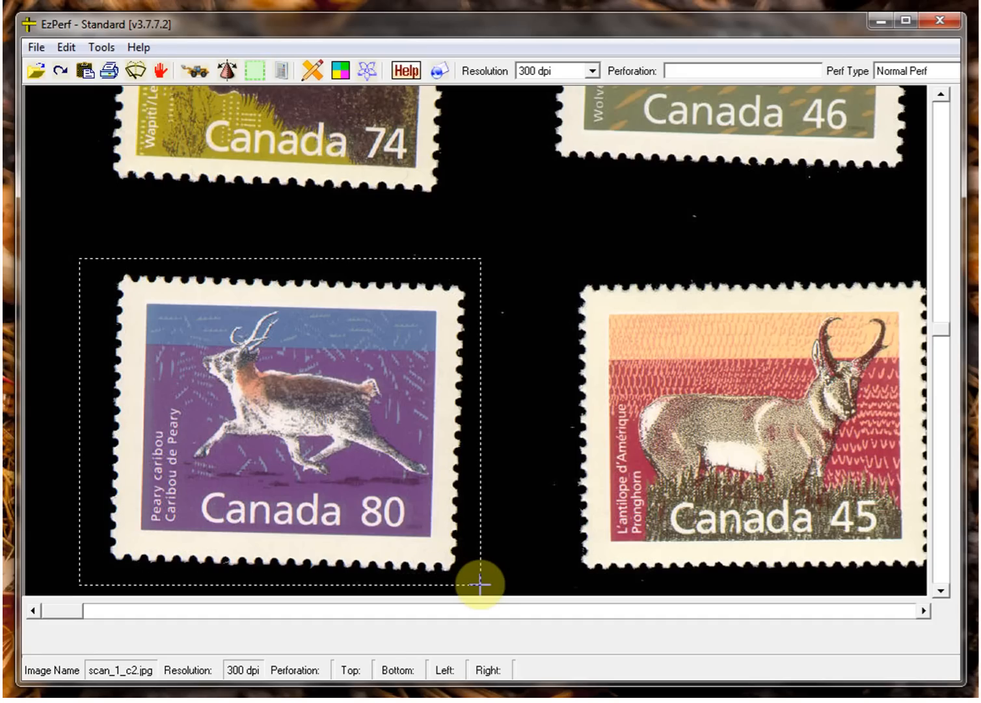
mouse_move(435, 449)
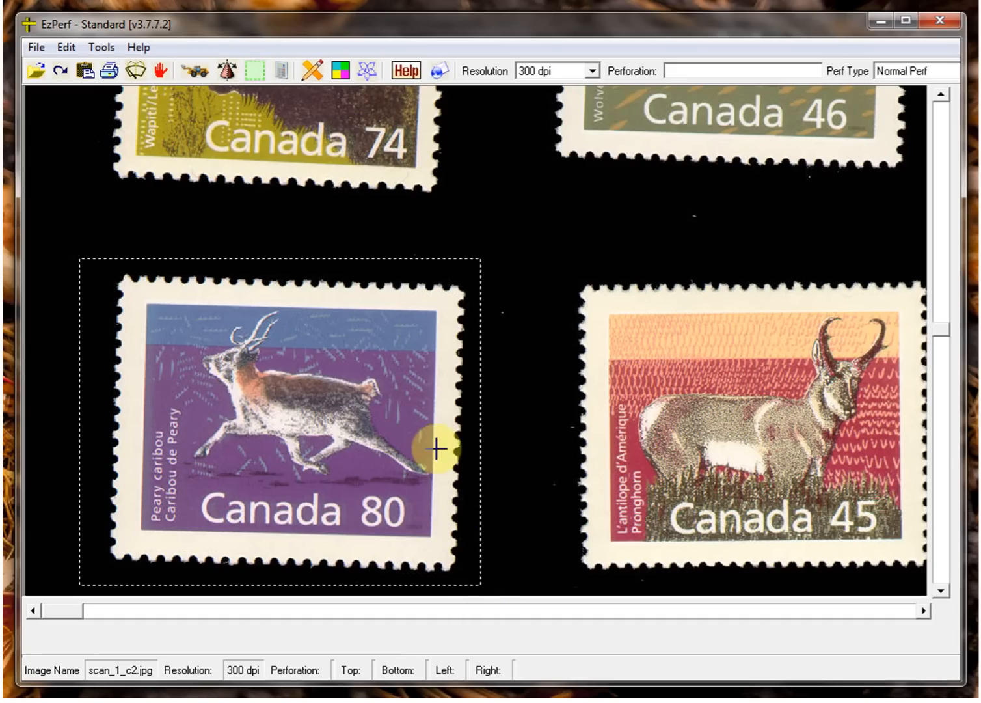
Crop to the caribou stamp, gauge it at 13¾ x 13, then clear the crop.
click(282, 70)
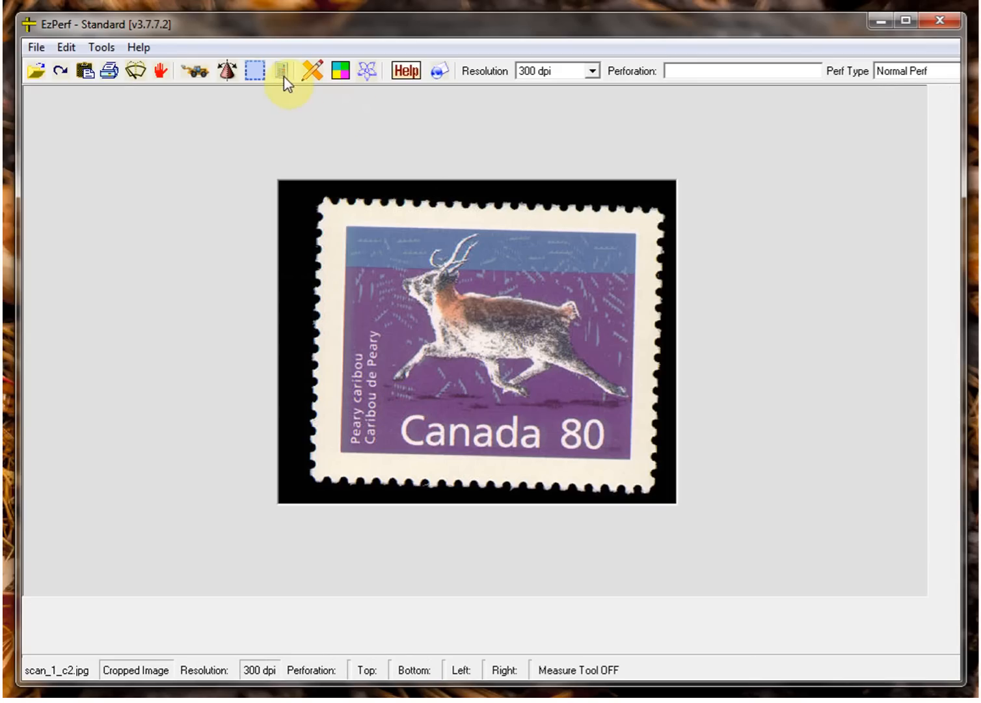
click(281, 71)
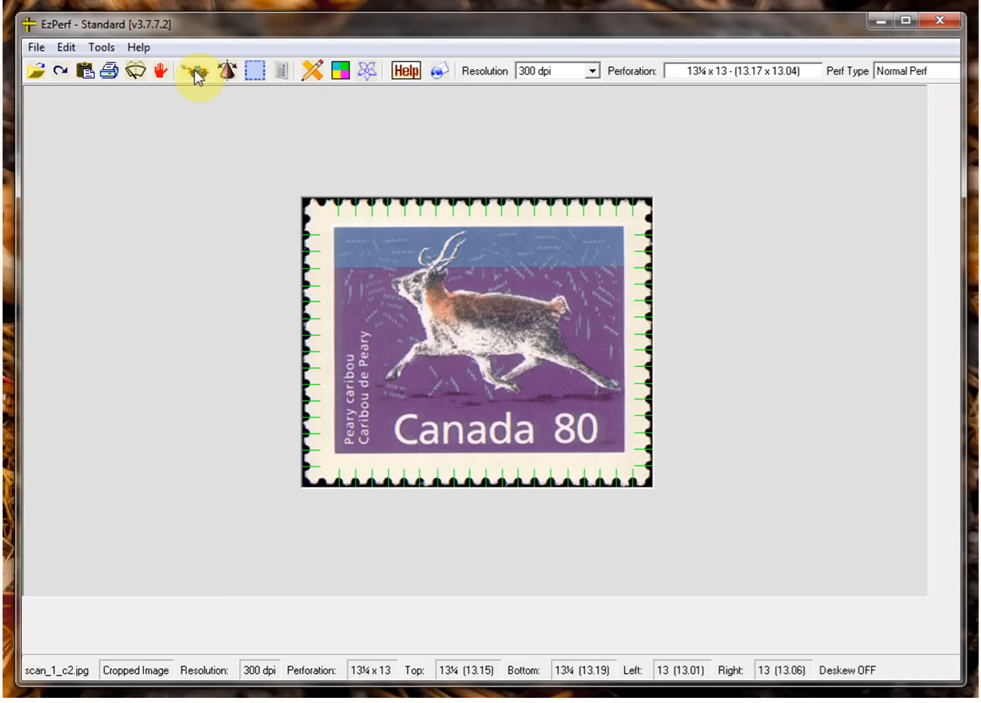
click(195, 70)
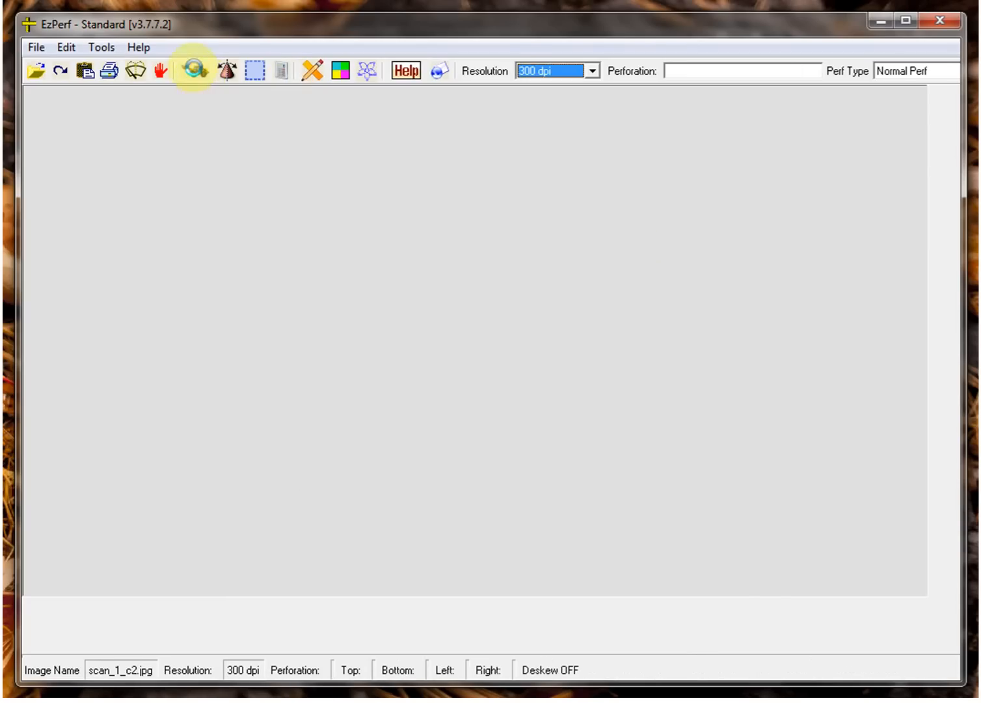
Reload the page scan, crop the Canada 44 walrus stamp and gauge it at 14½ x 13¾.
click(192, 70)
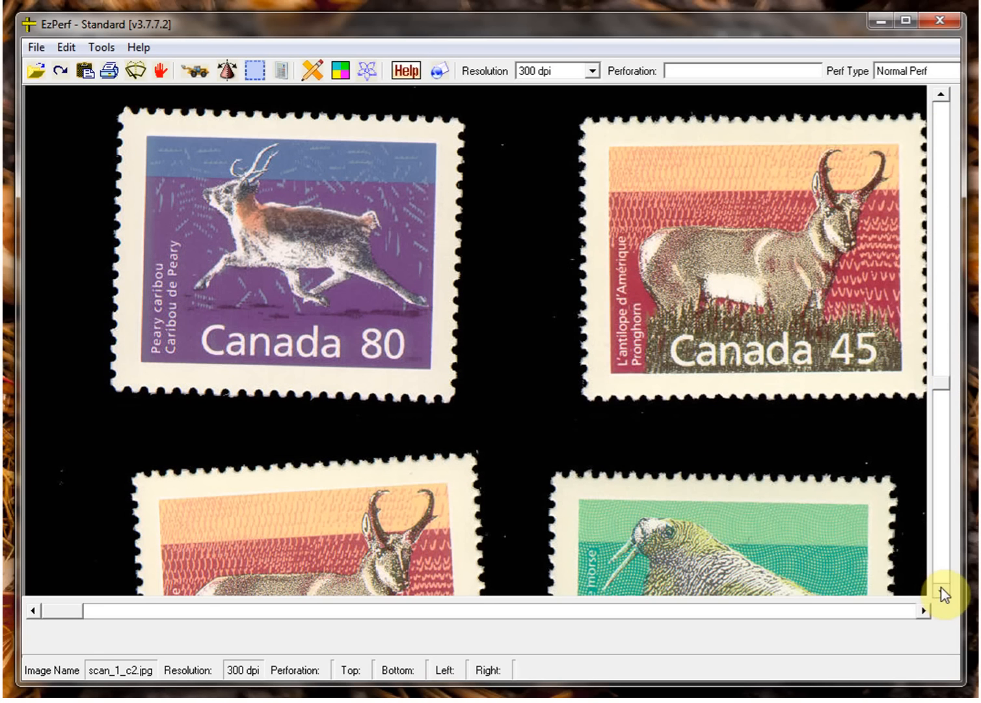
scroll(down, 3)
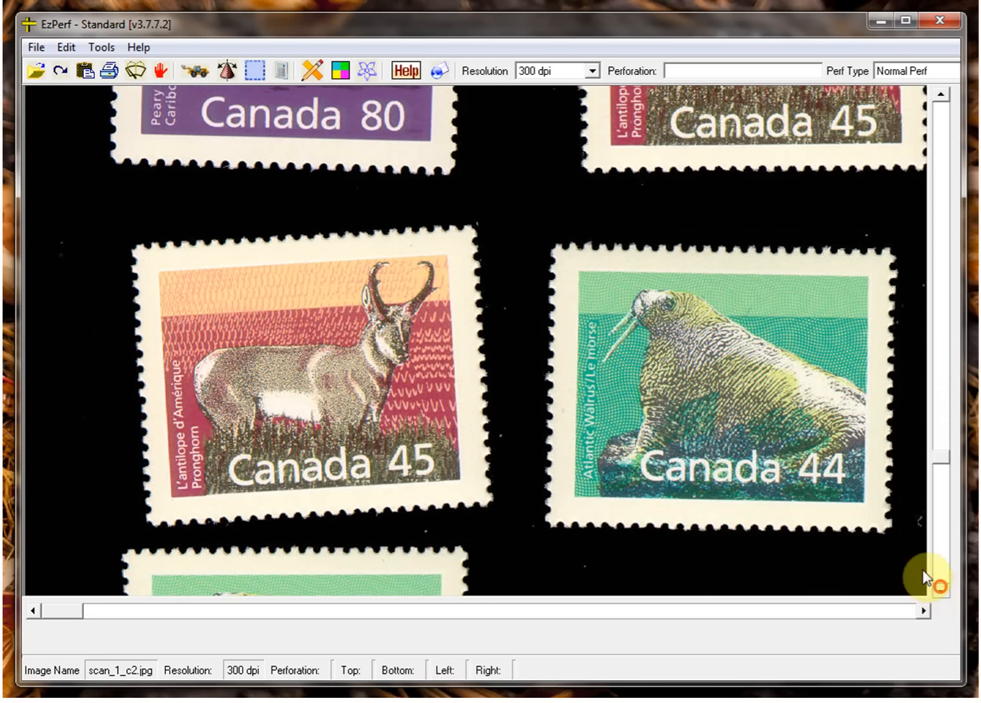
click(255, 71)
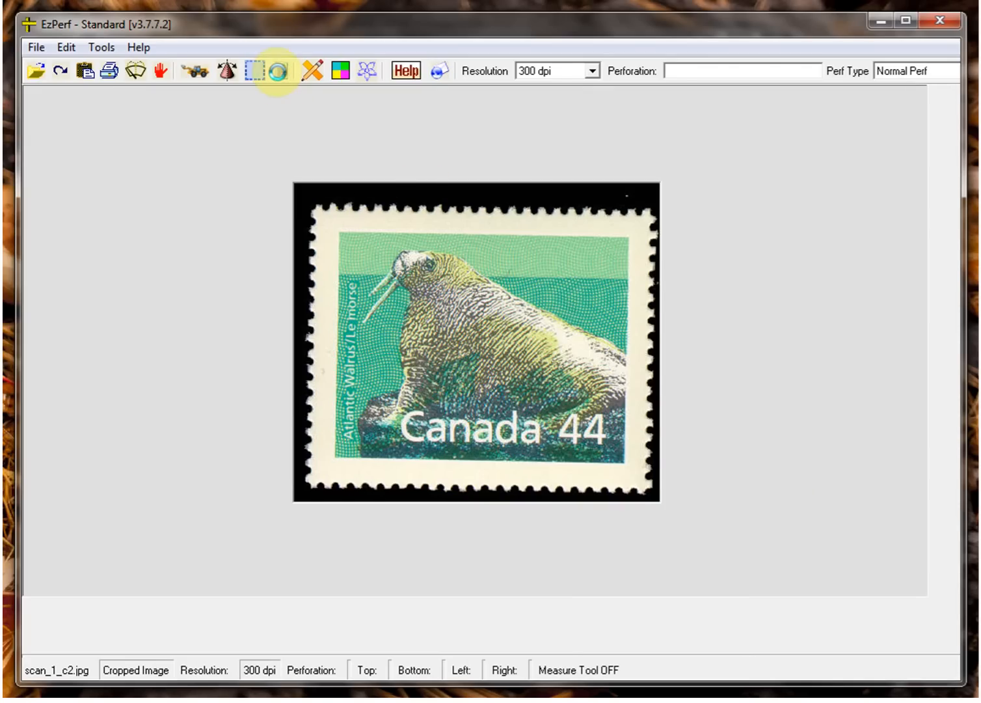
click(279, 70)
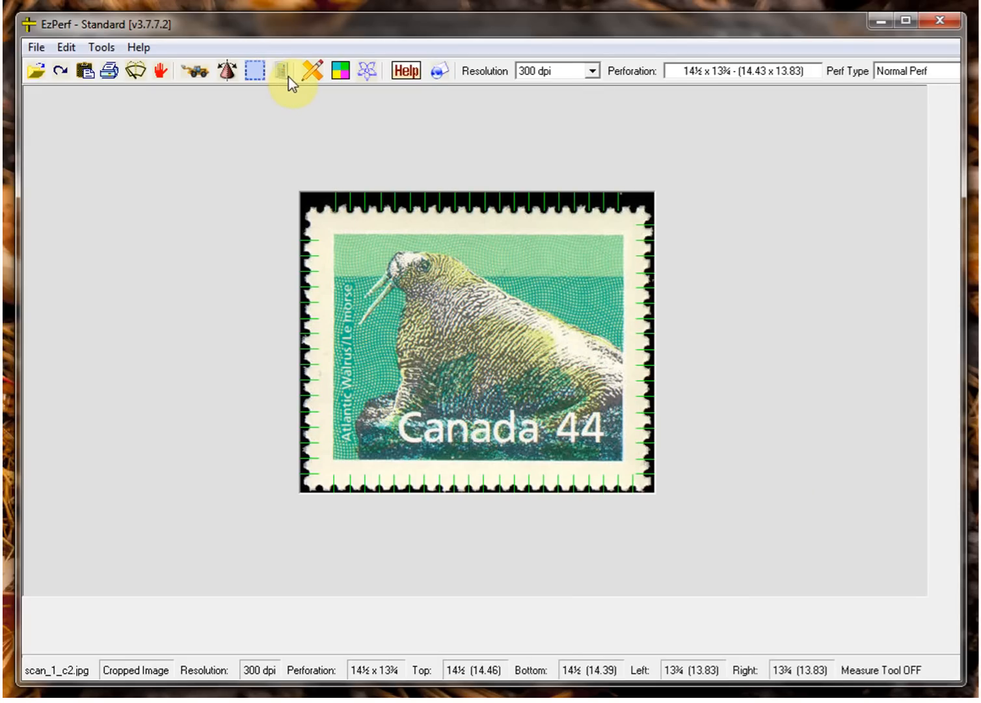
mouse_move(281, 78)
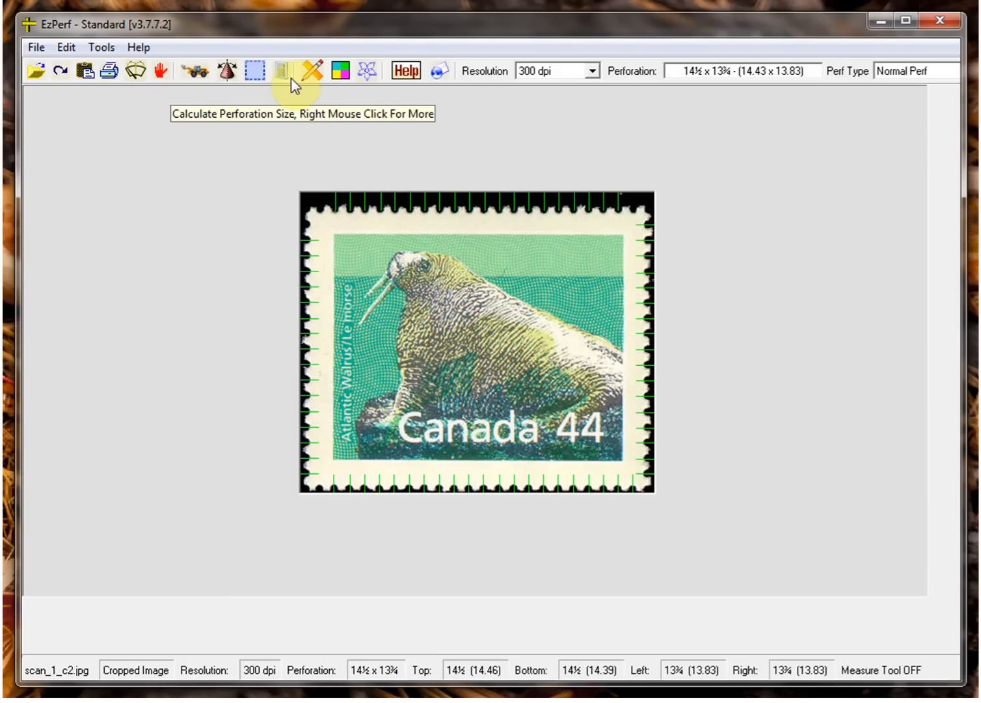
mouse_move(296, 89)
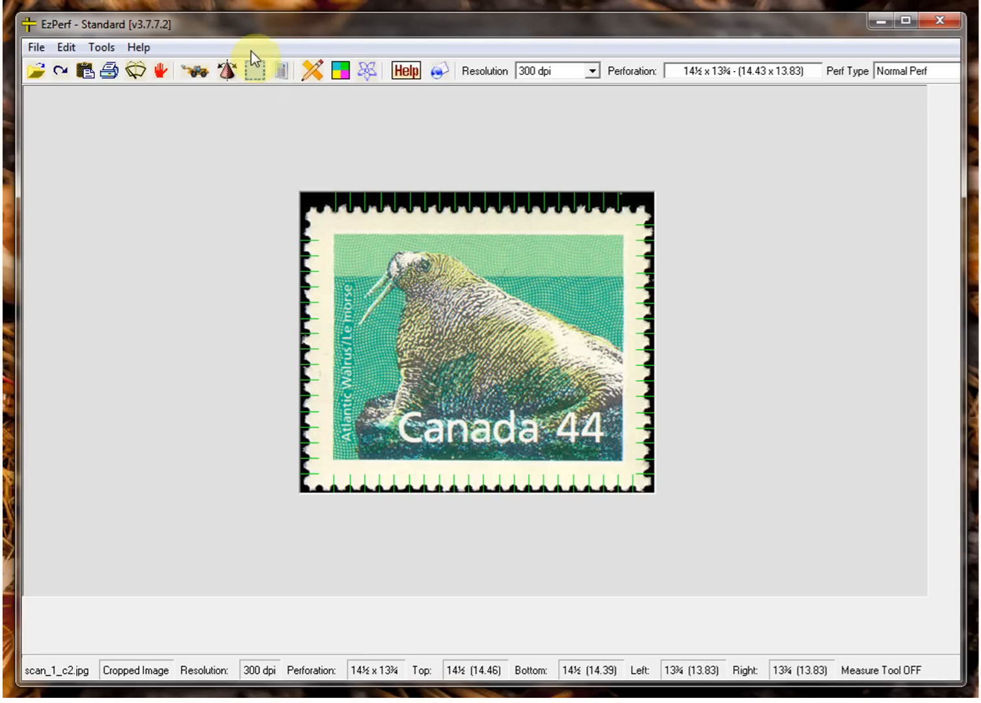
click(254, 70)
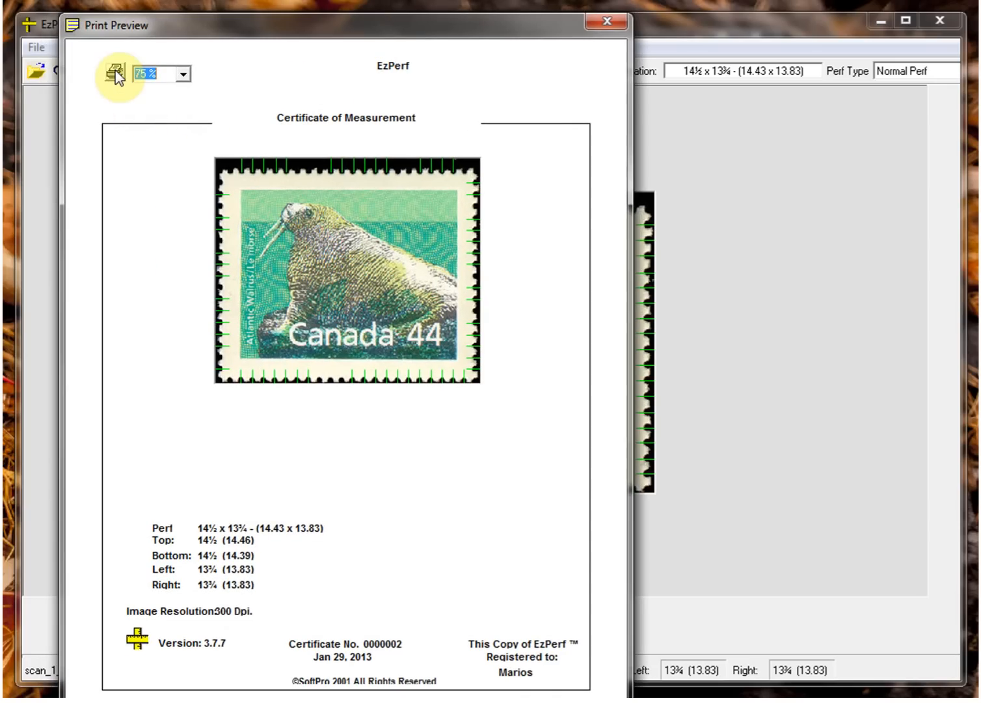
mouse_move(571, 47)
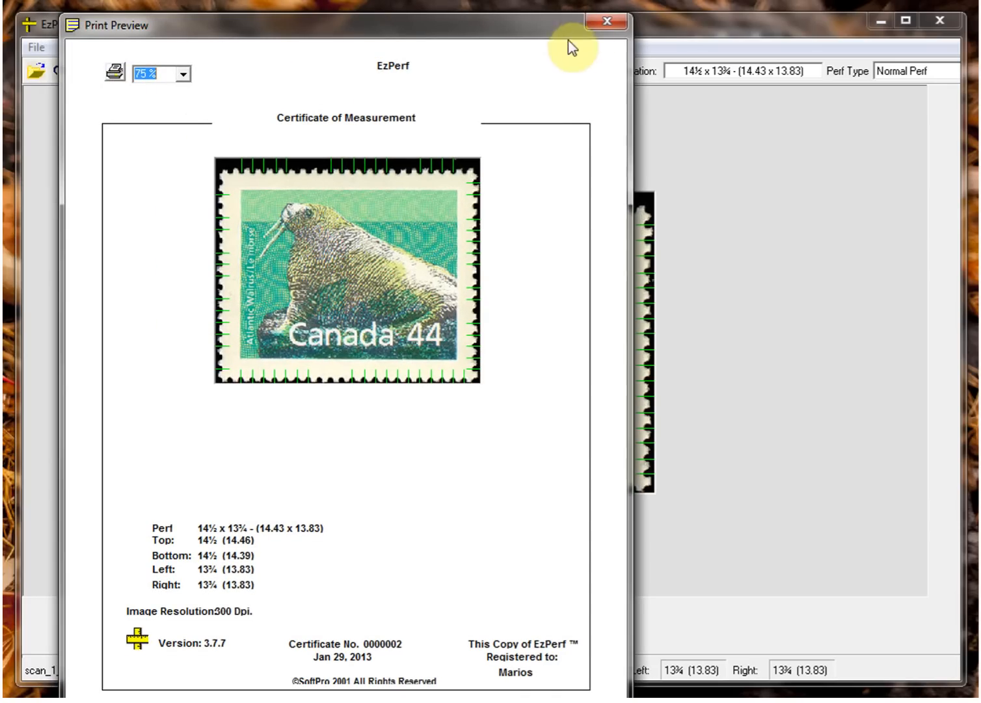
click(605, 21)
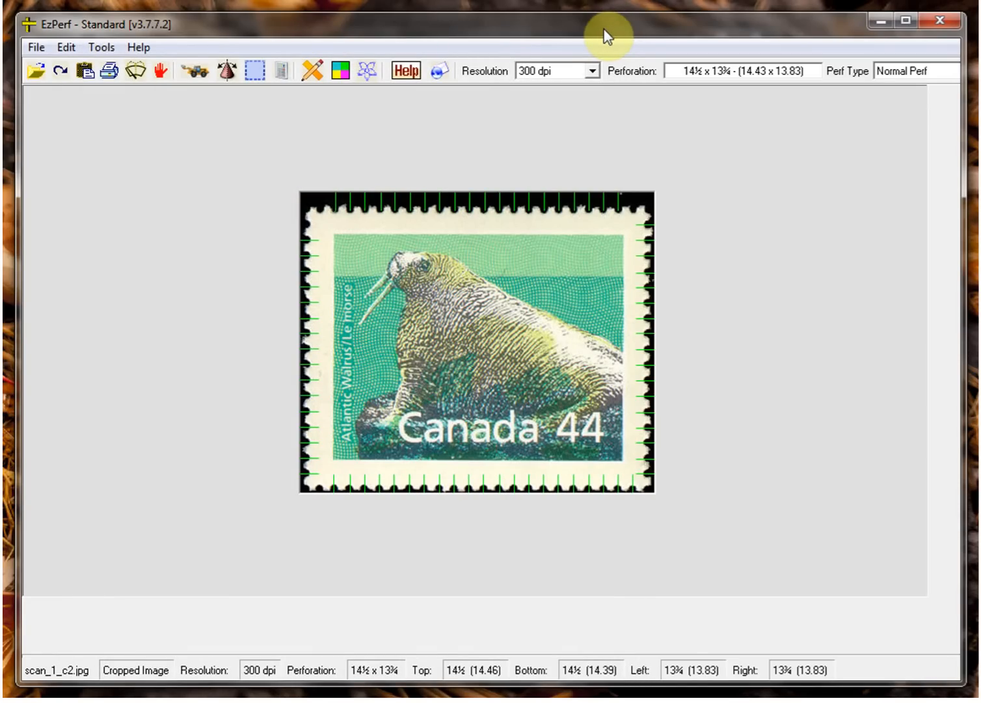
mouse_move(606, 38)
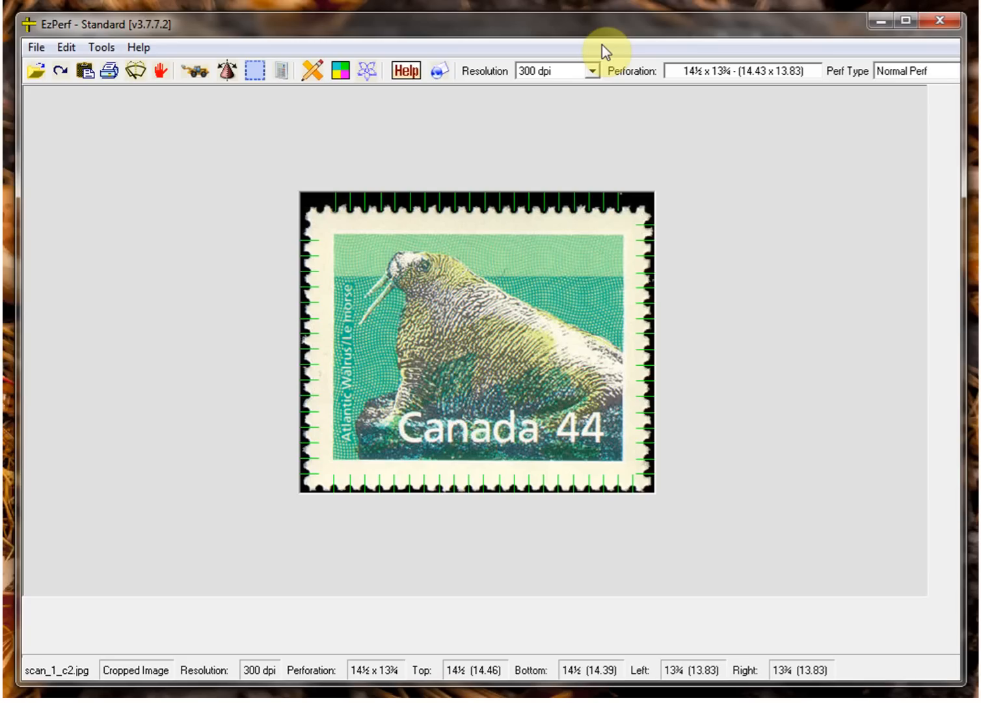
mouse_move(595, 62)
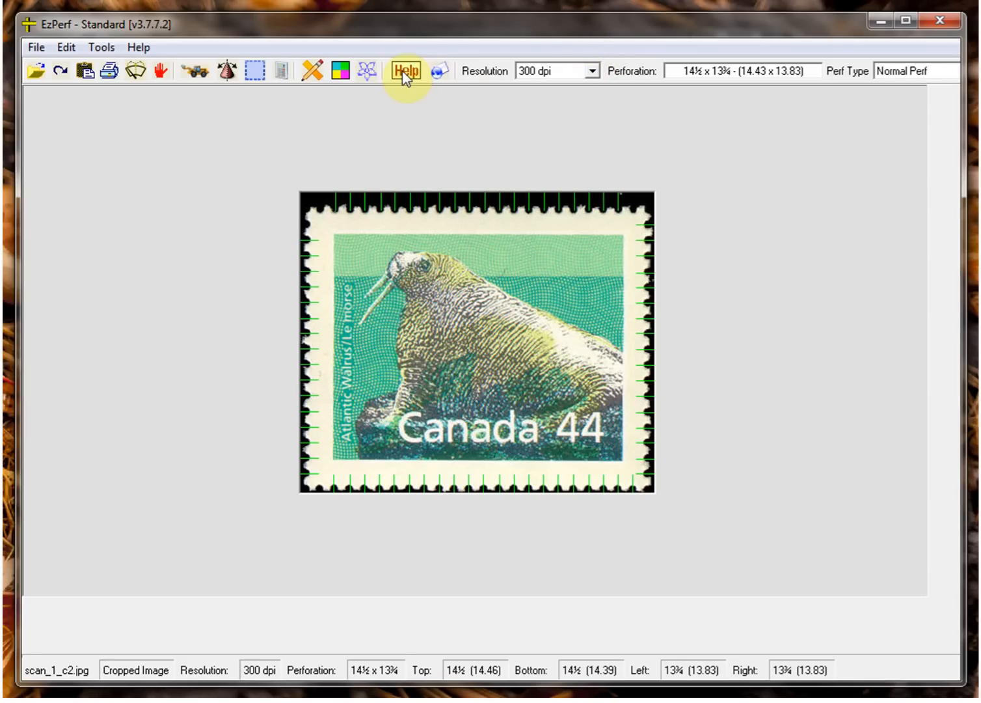
Show the EzPerf user manual and scroll to its page-scan section.
click(406, 72)
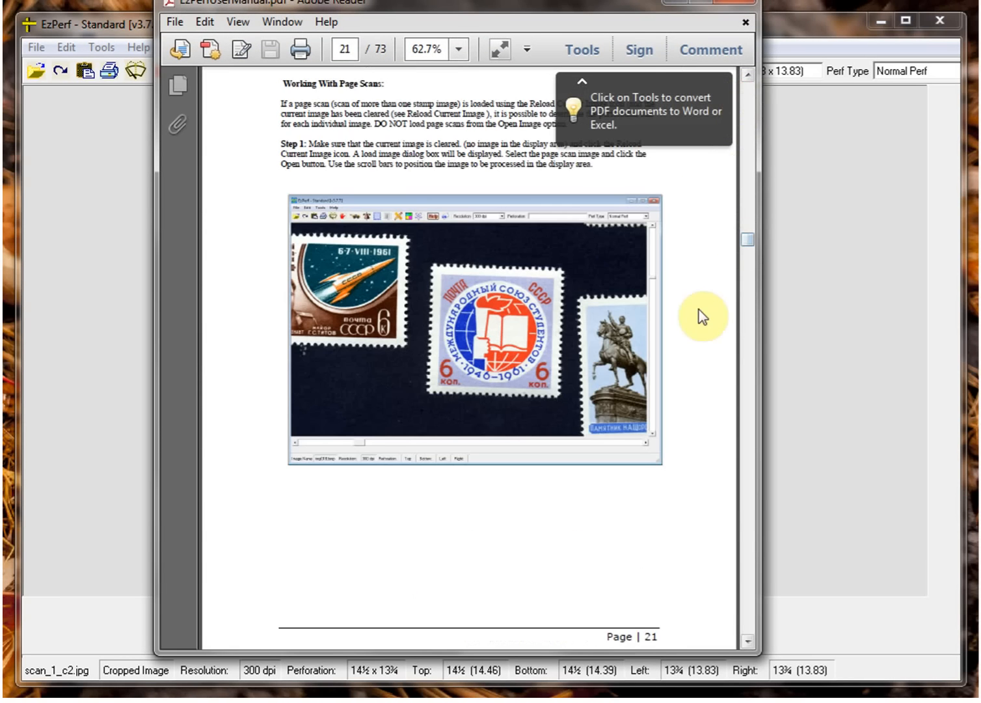
scroll(down, 3)
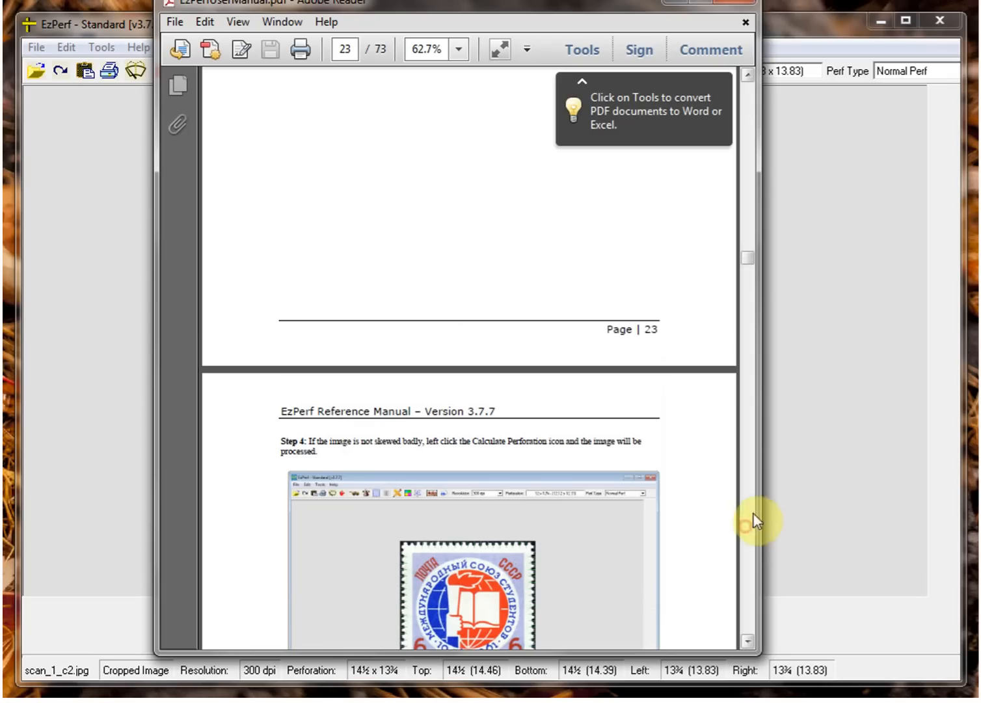
mouse_move(748, 16)
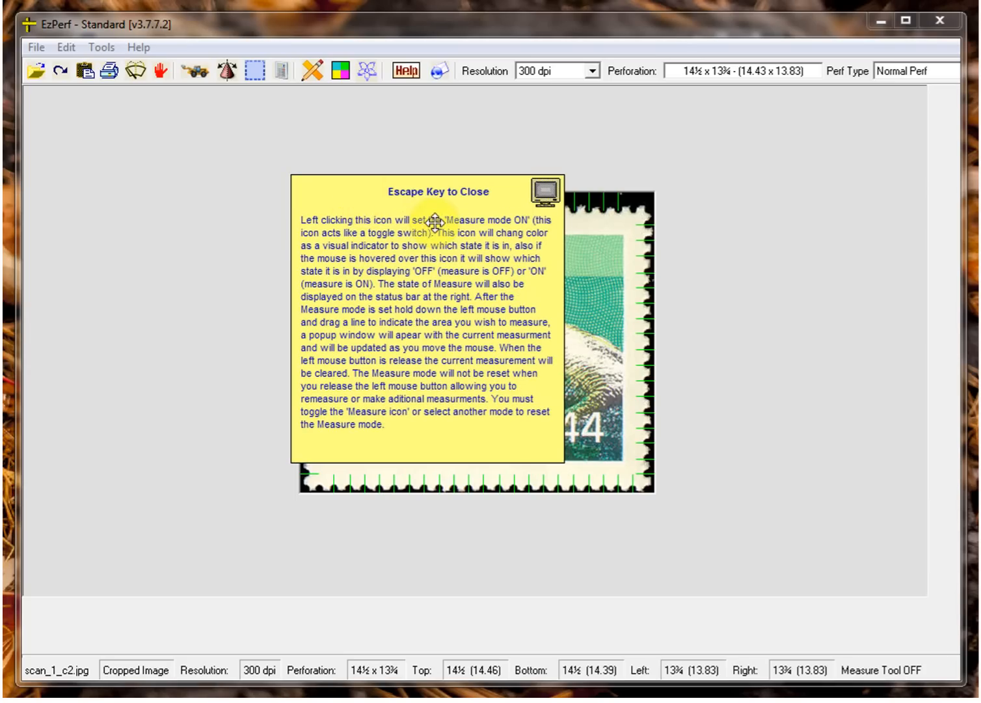
mouse_move(546, 193)
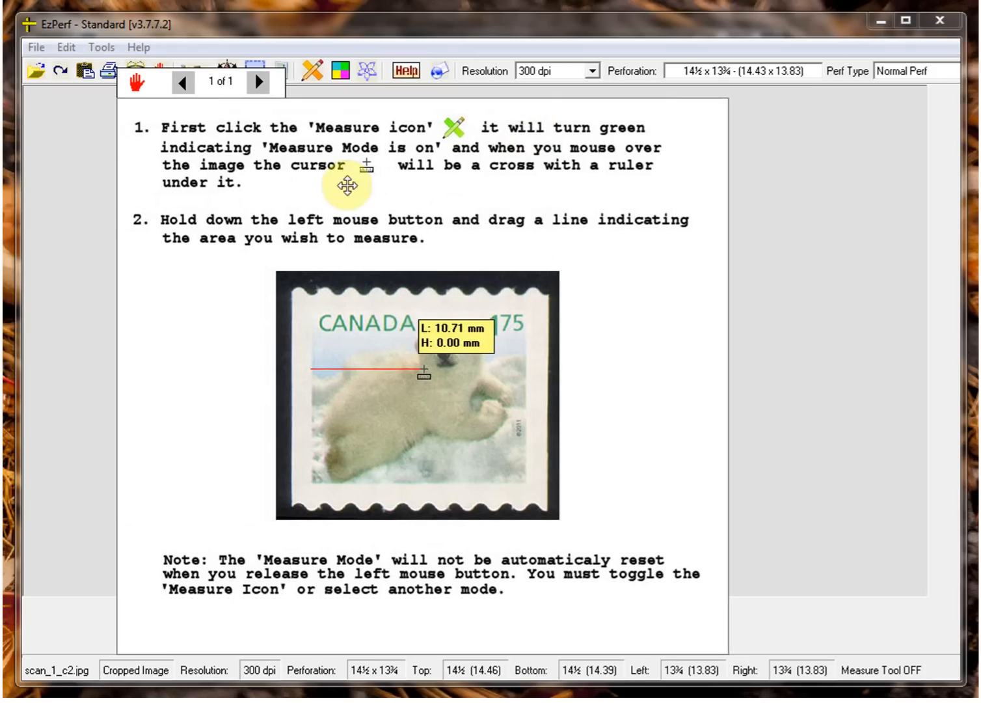
mouse_move(384, 373)
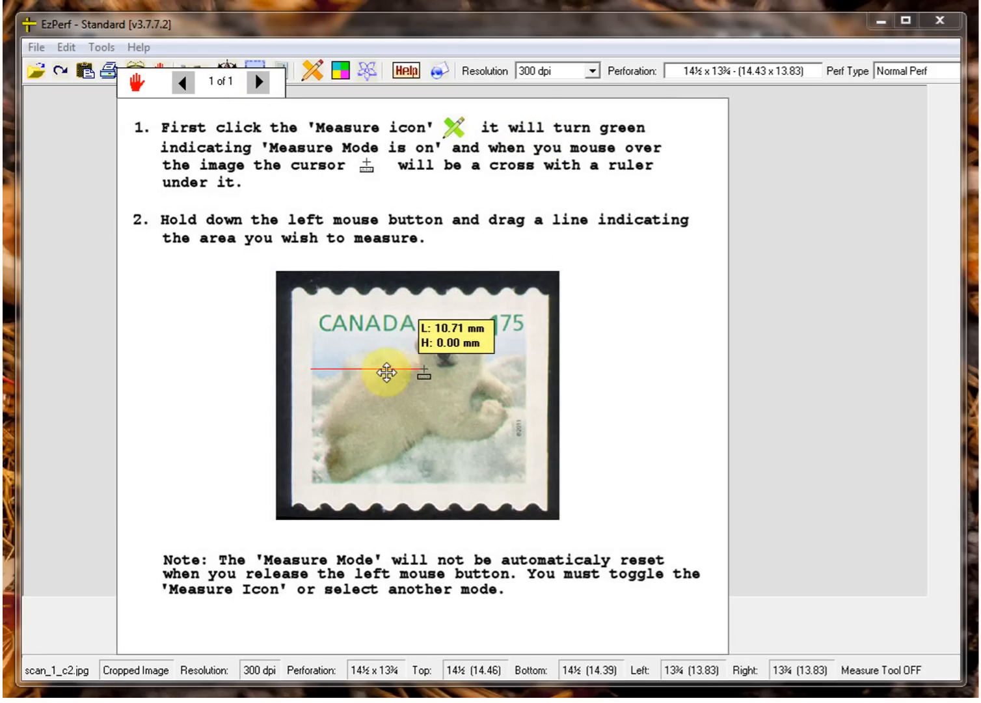
mouse_move(171, 202)
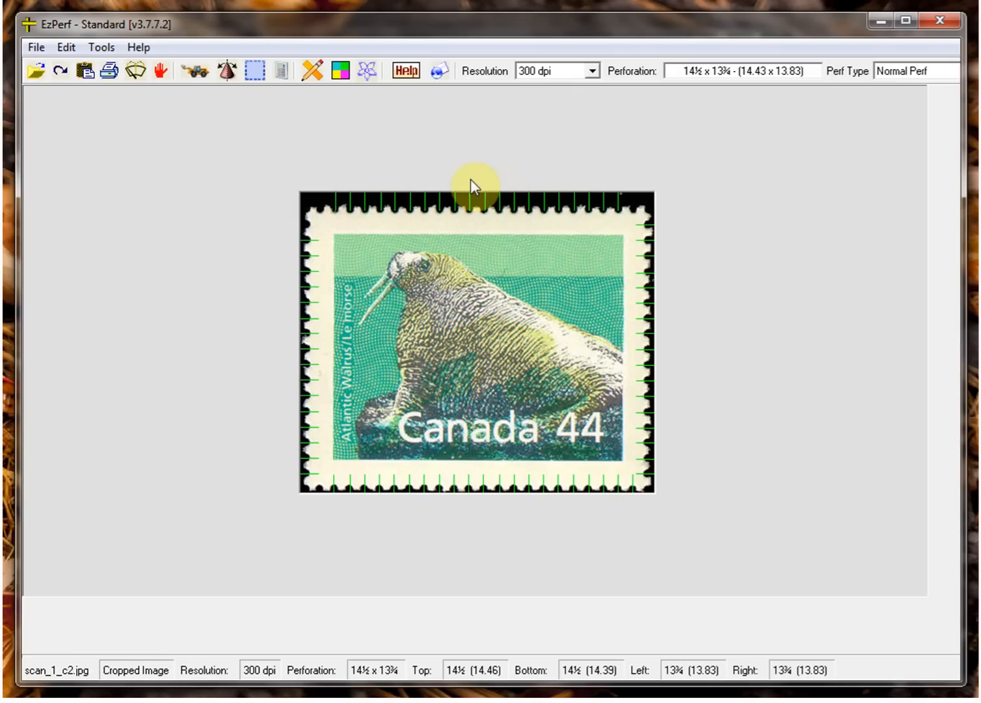
mouse_move(468, 177)
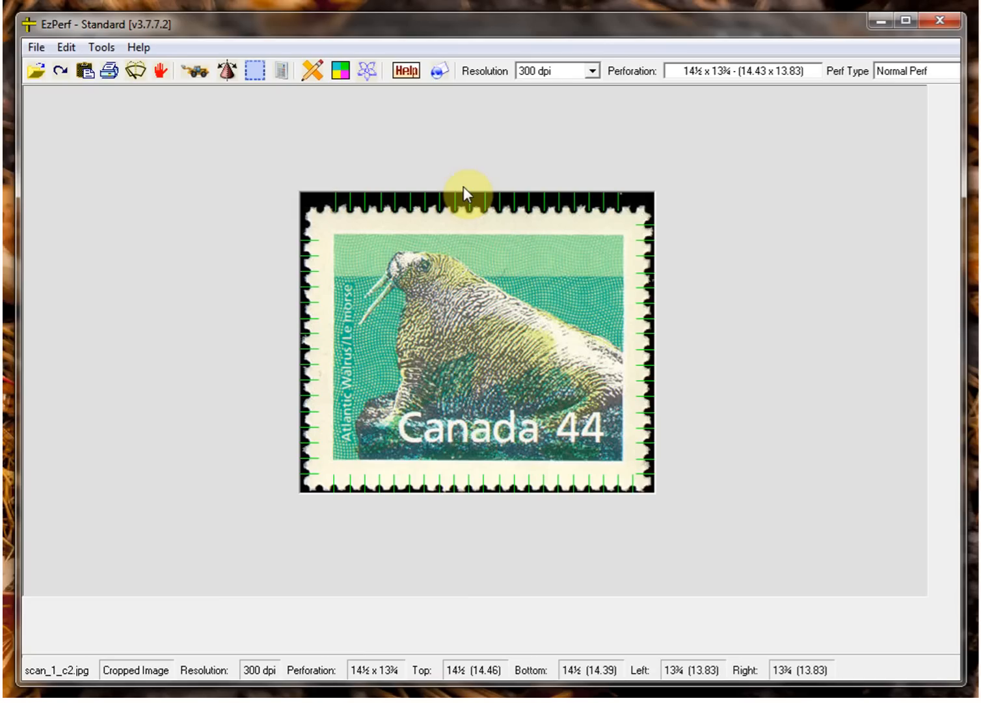
mouse_move(450, 199)
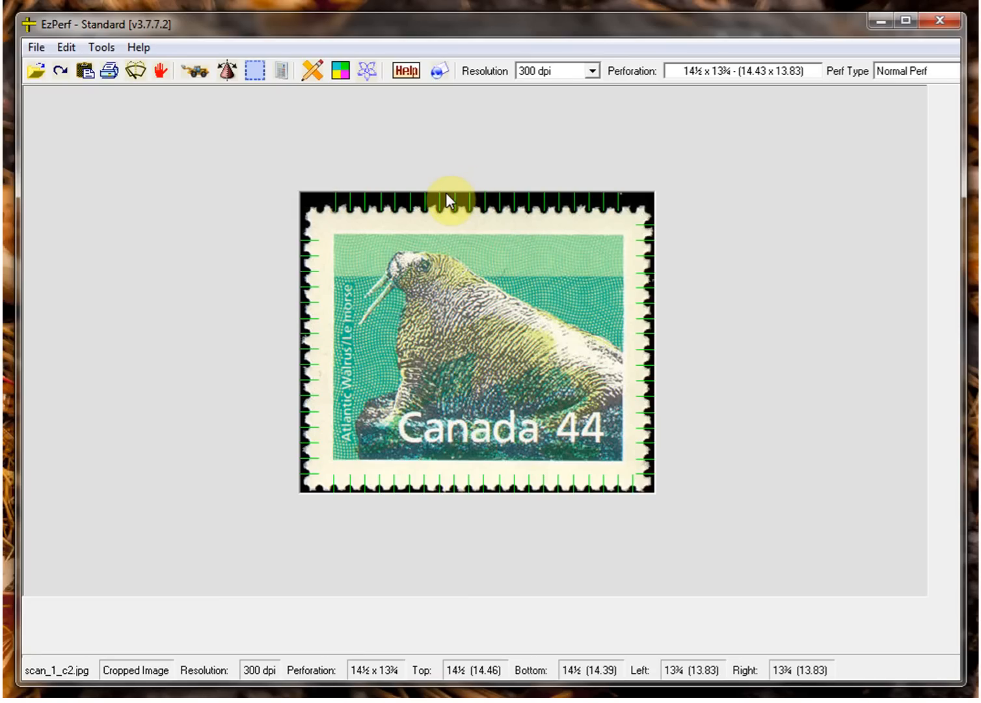
mouse_move(445, 195)
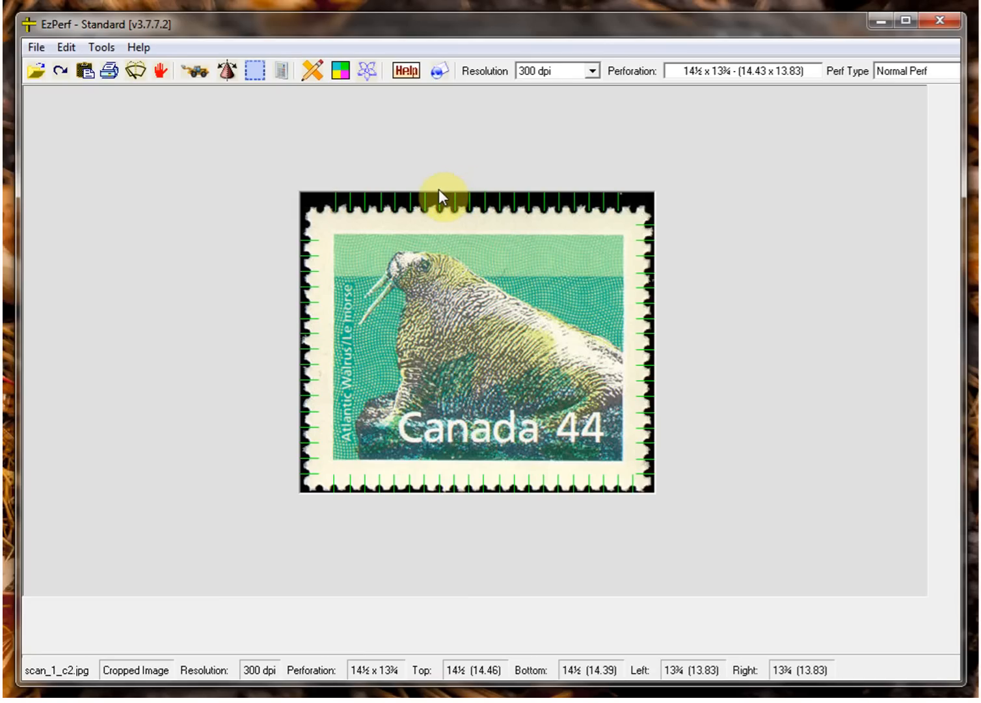
mouse_move(411, 194)
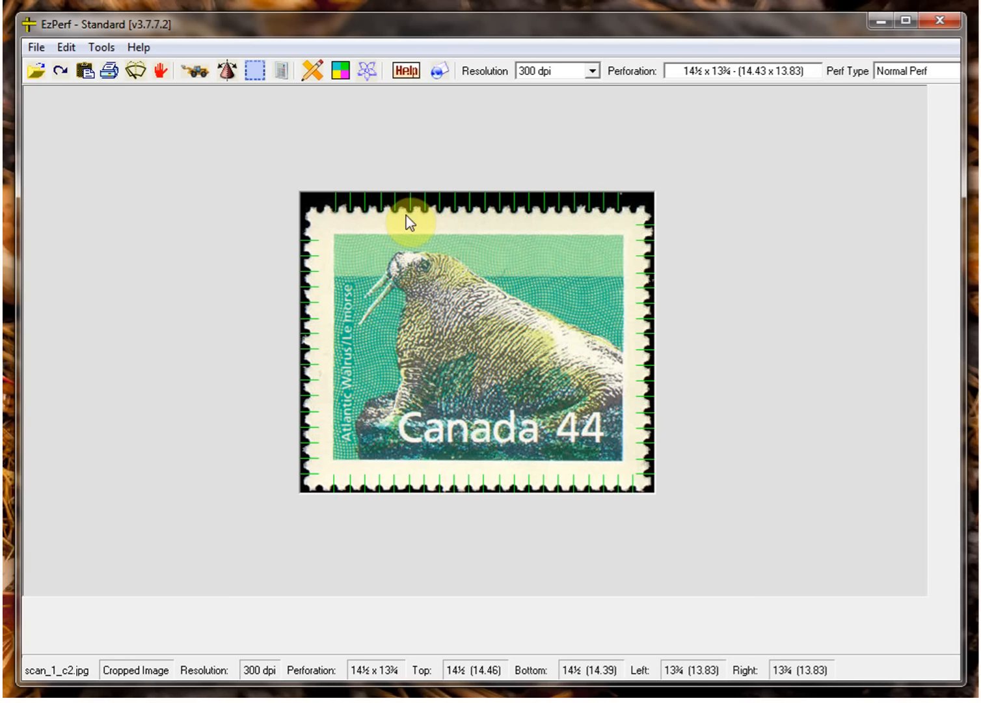
mouse_move(369, 79)
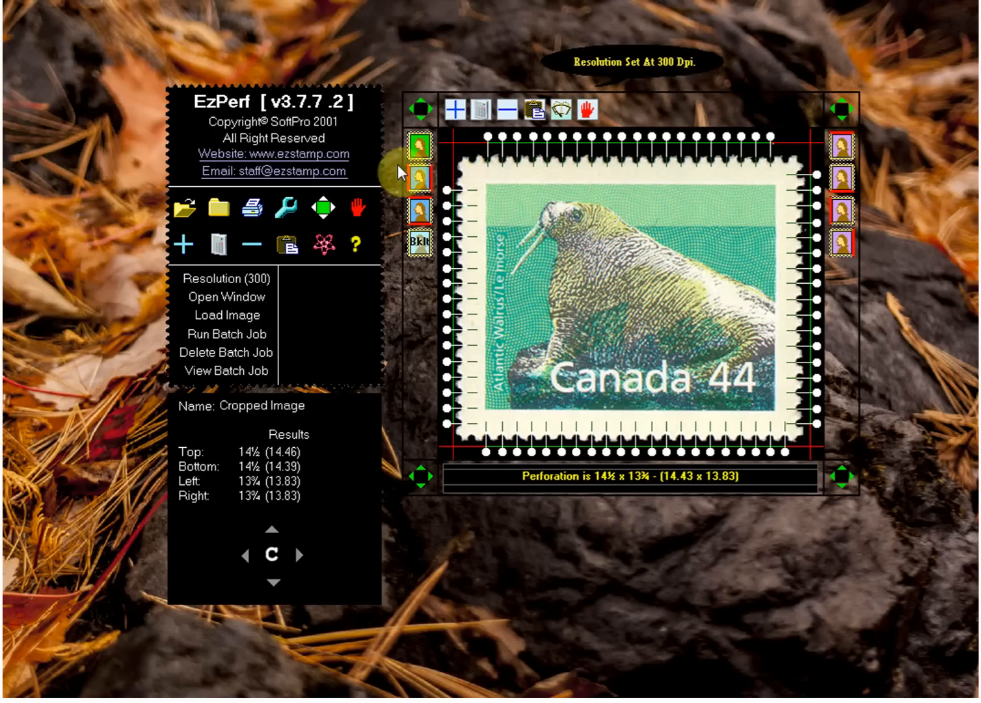
Show the Tools list of gauges (Rulers, STD Gauge, Custom Gauge) in expert mode.
click(286, 244)
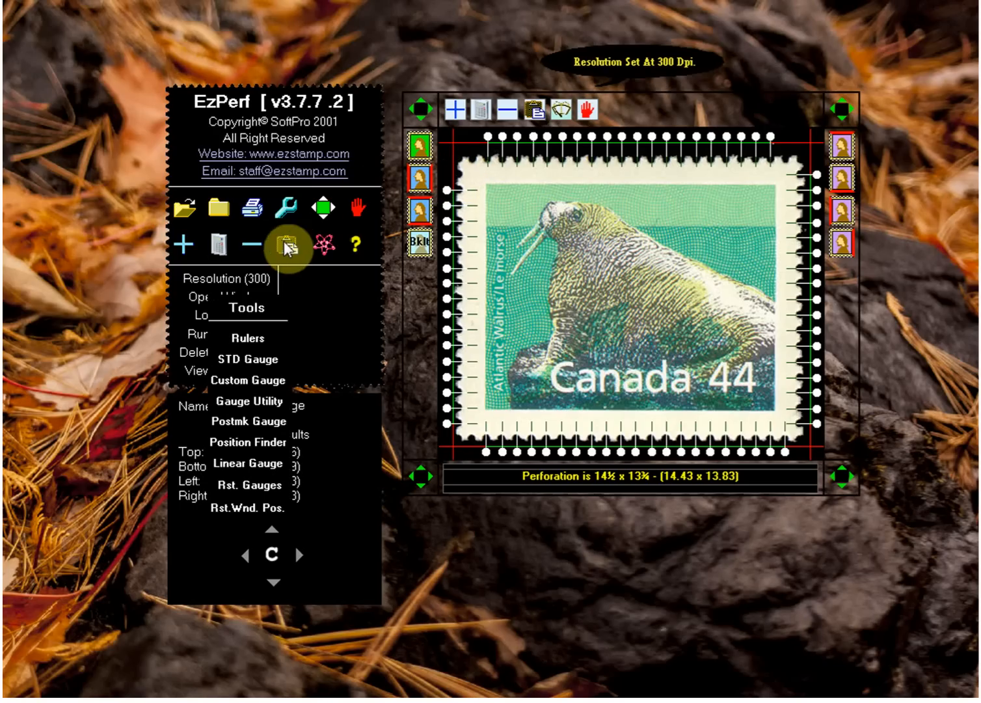
mouse_move(267, 367)
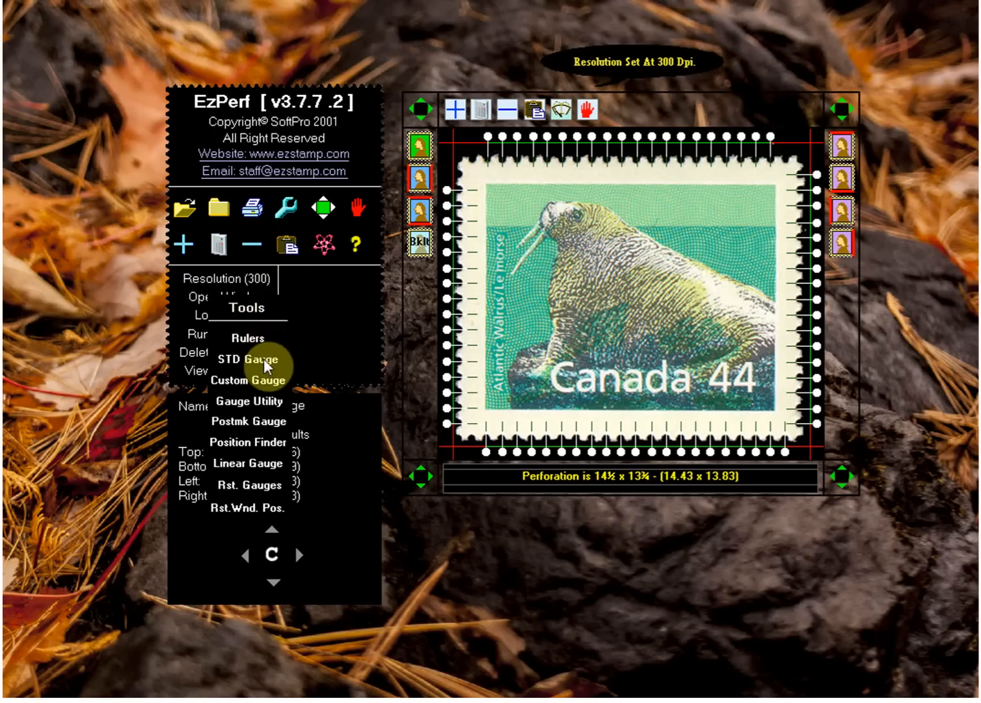
mouse_move(267, 445)
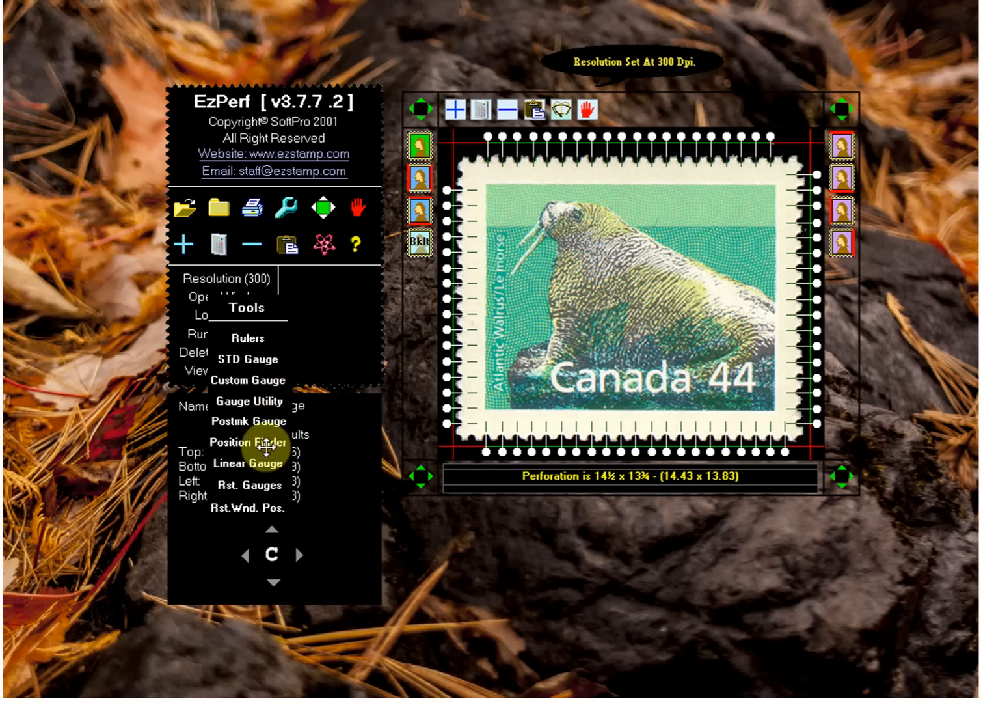